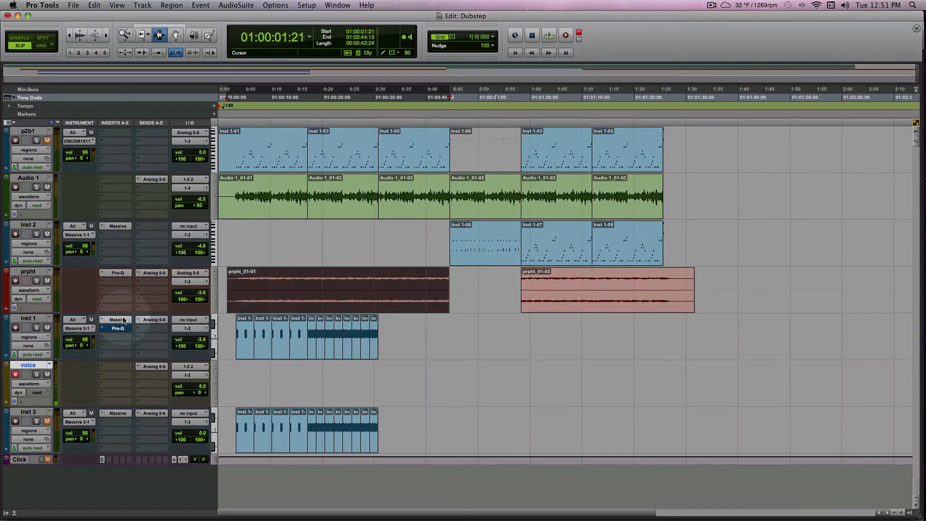
mouse_move(118, 320)
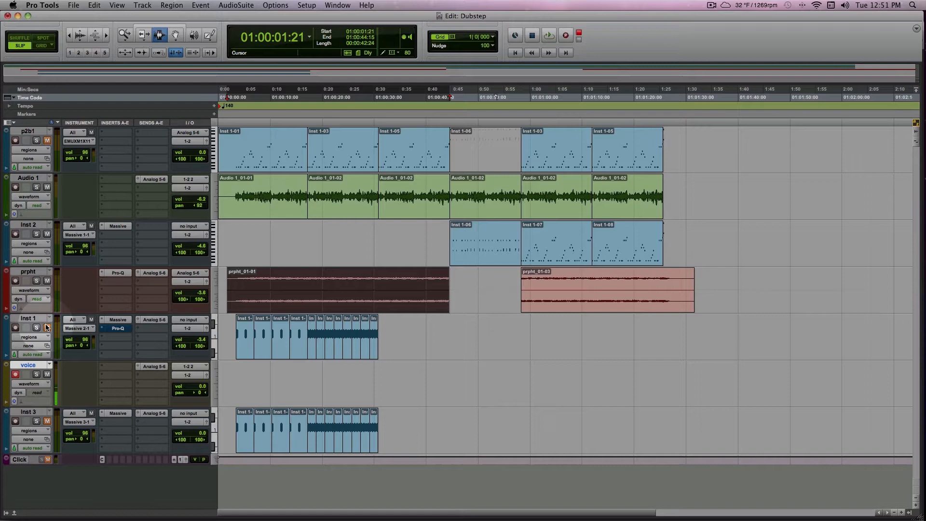
Play the session back to hear it, then stop playback
left_click(263, 195)
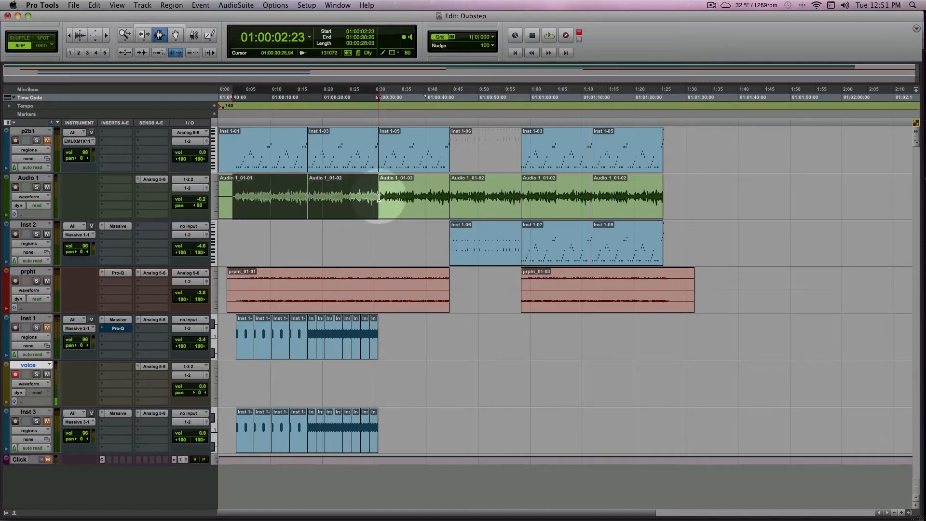
left_click(548, 36)
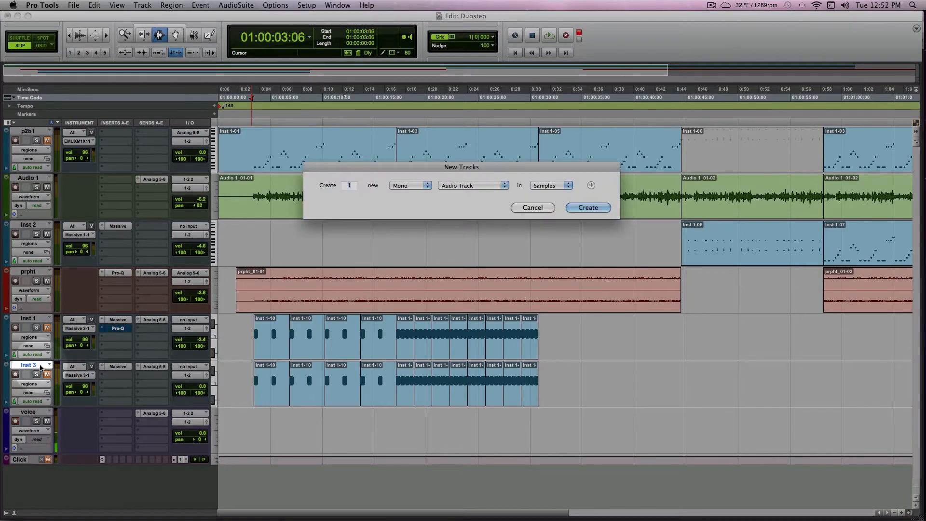
Dismiss the new track settings and browse the Track, View and Event menus
left_click(532, 207)
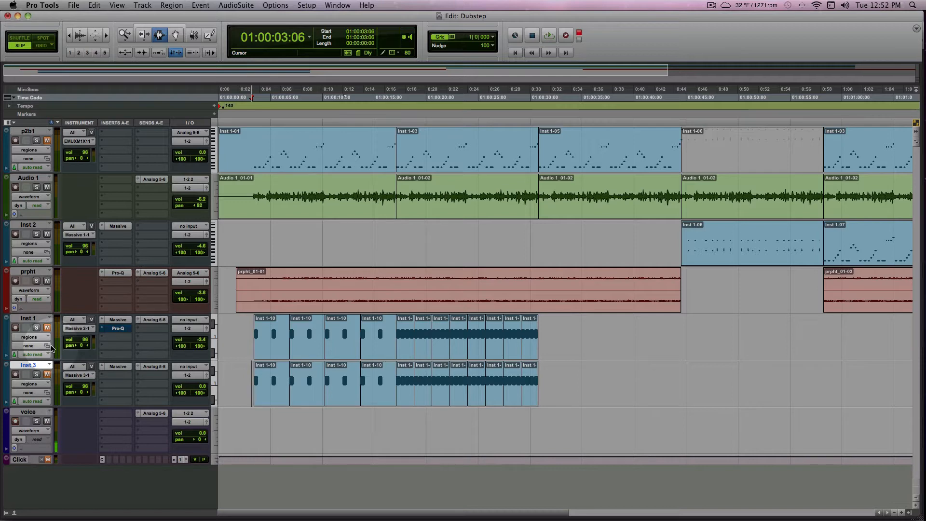
left_click(143, 5)
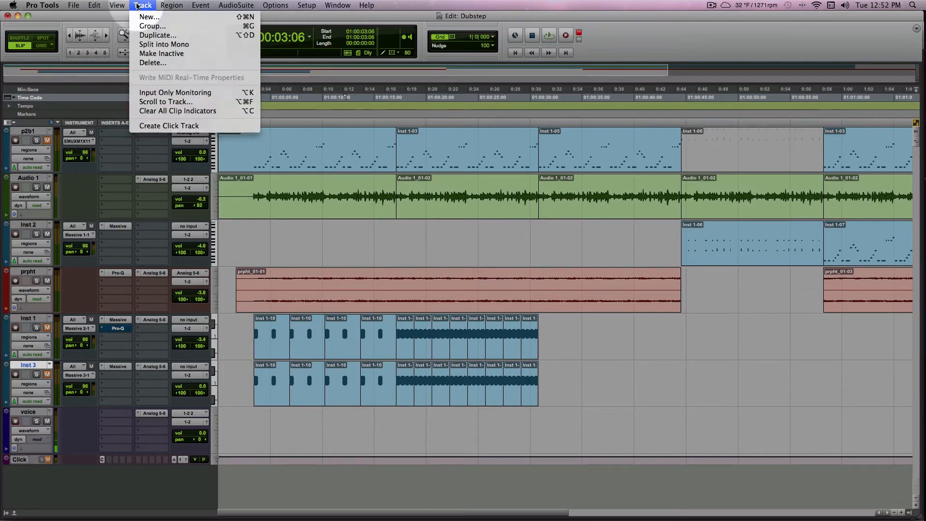
left_click(116, 5)
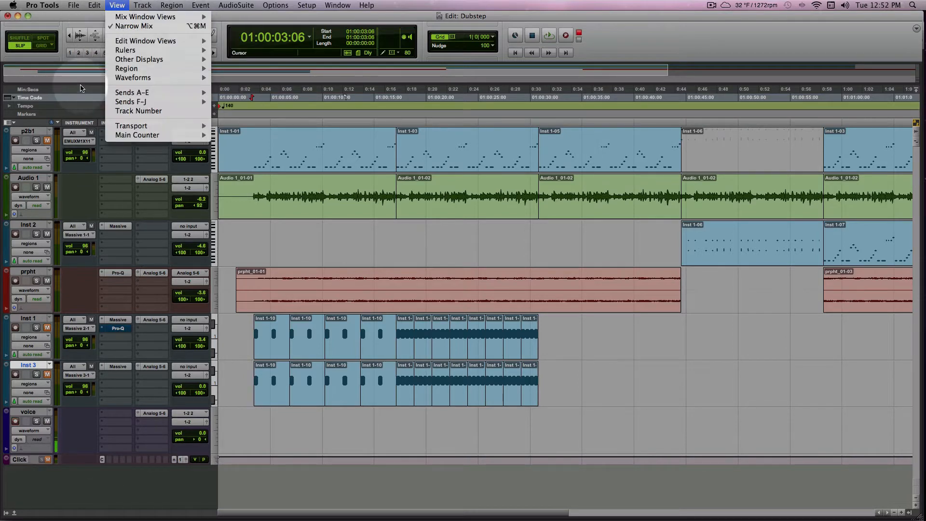
left_click(200, 5)
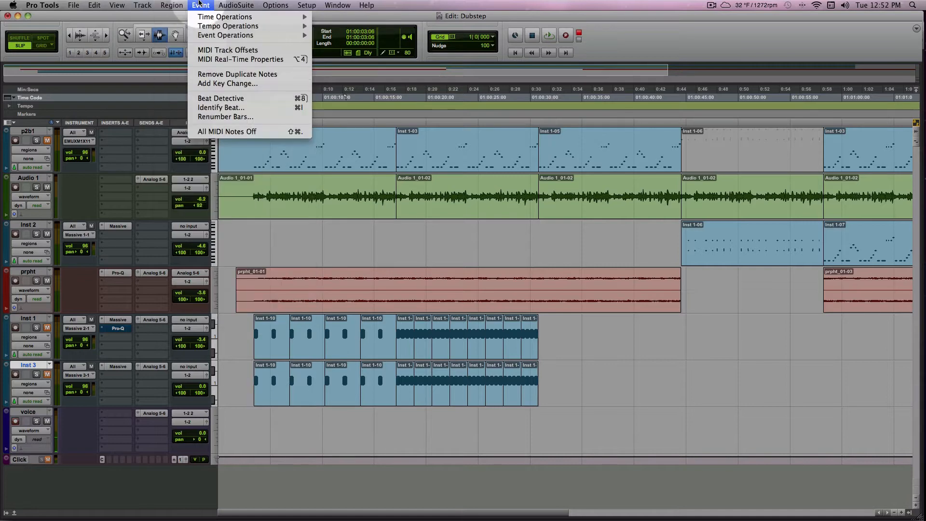
Create a new Instrument track, Inst 4, in Ticks
left_click(171, 5)
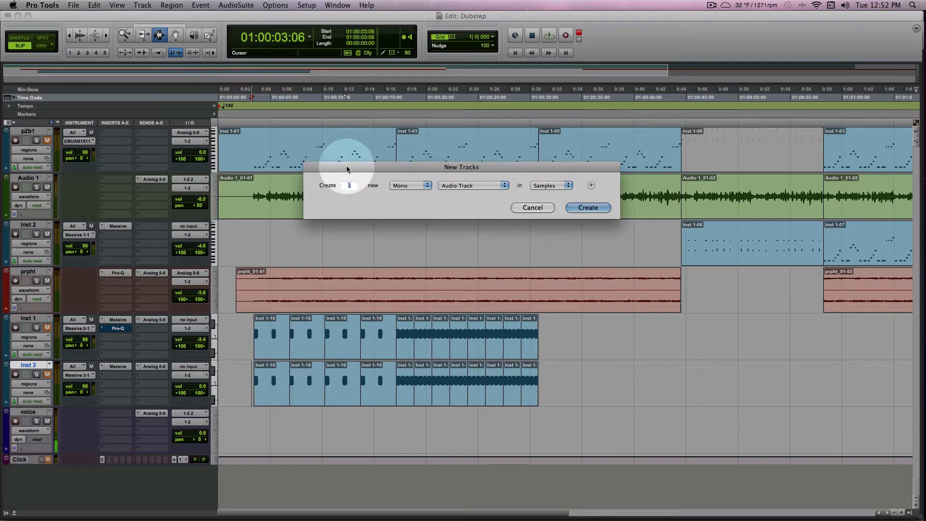
left_click(474, 185)
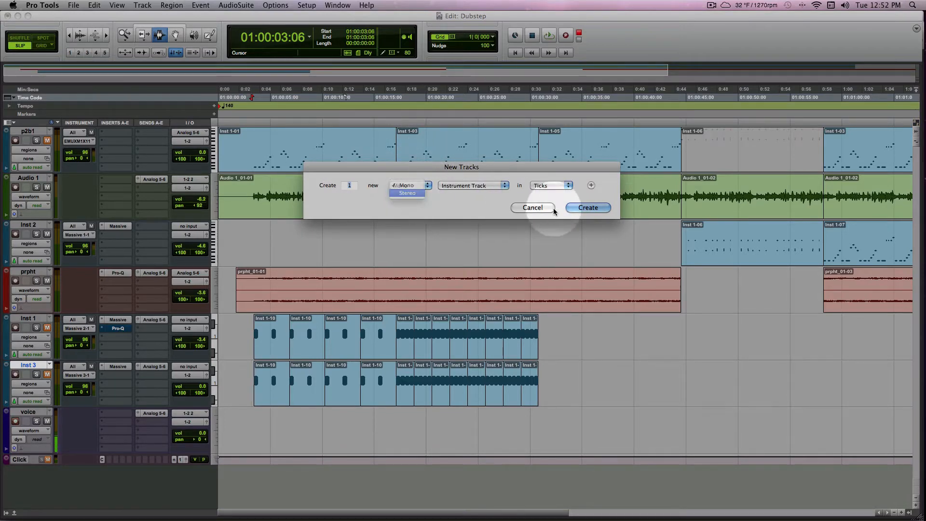
left_click(589, 207)
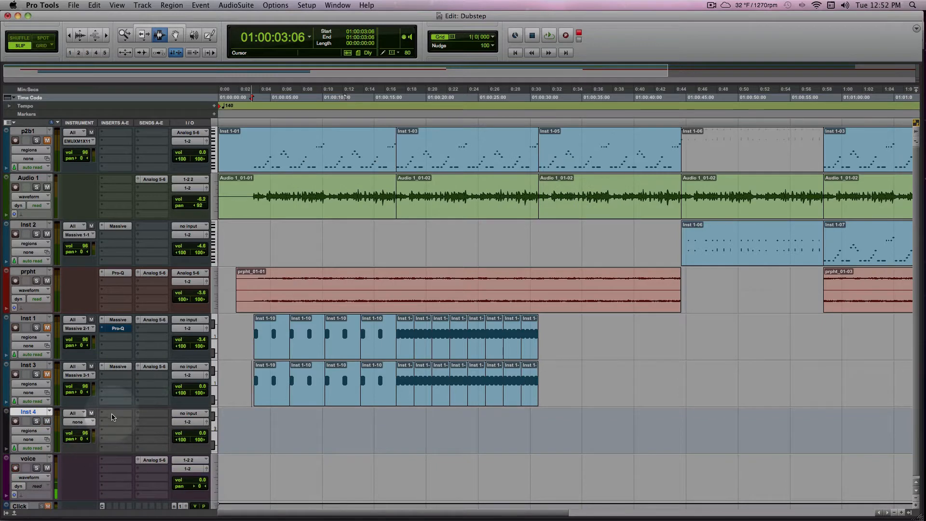
Load the Massive synth into an Inst 4 insert slot
left_click(113, 414)
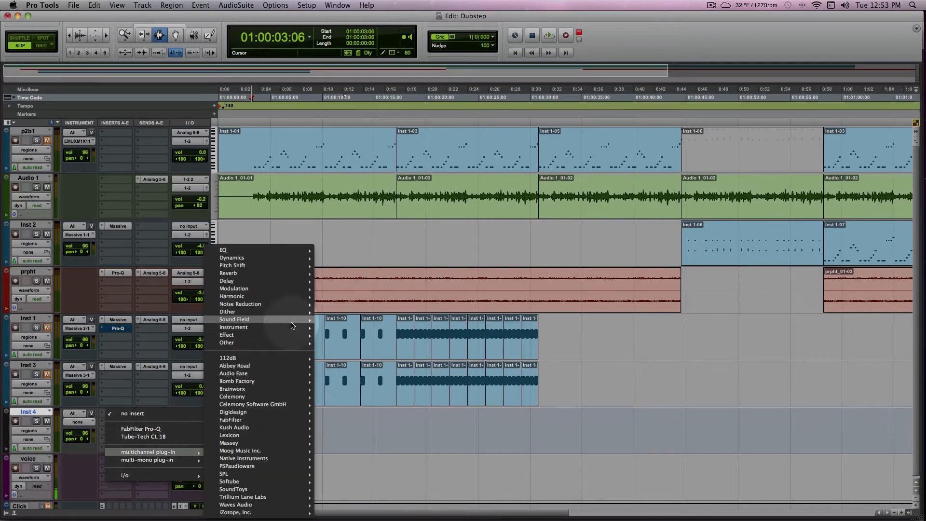
mouse_move(234, 327)
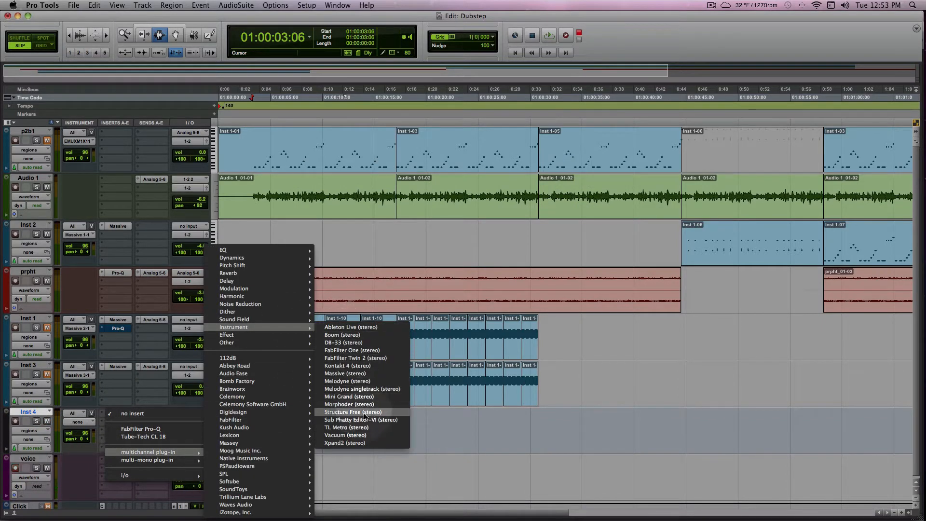
mouse_move(355, 374)
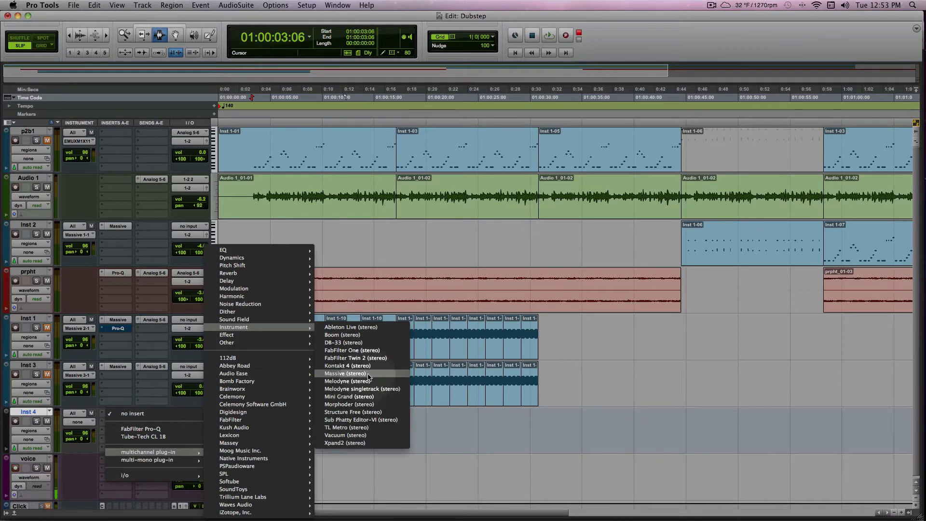
left_click(344, 372)
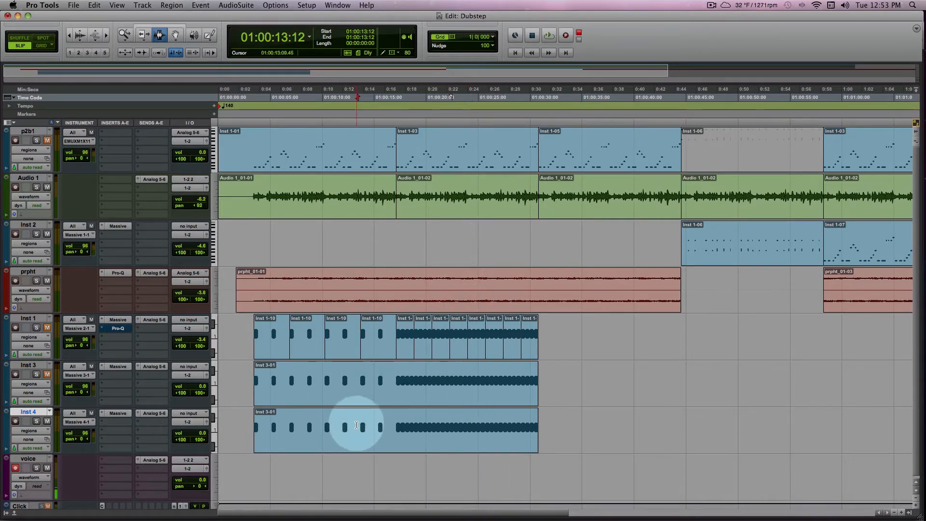
Select the copied pattern on Inst 4 and solo the track
left_click(548, 35)
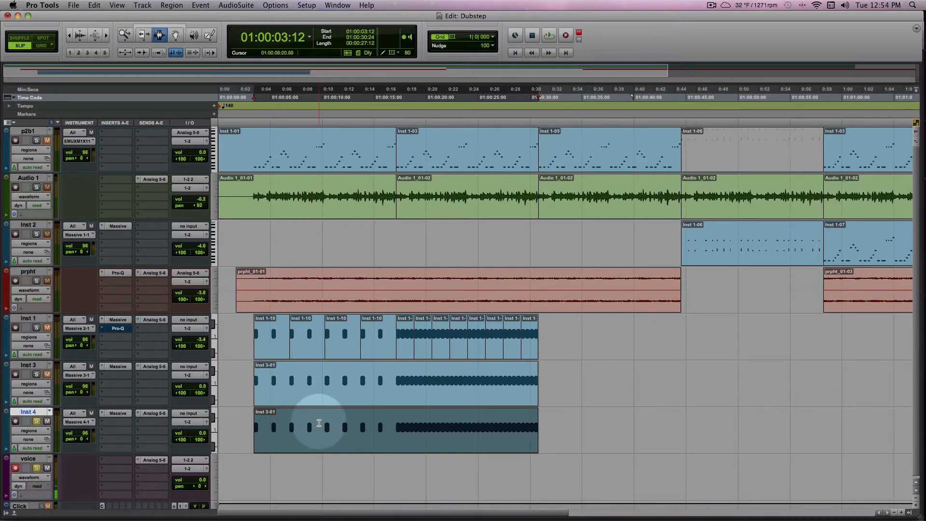
left_click(548, 36)
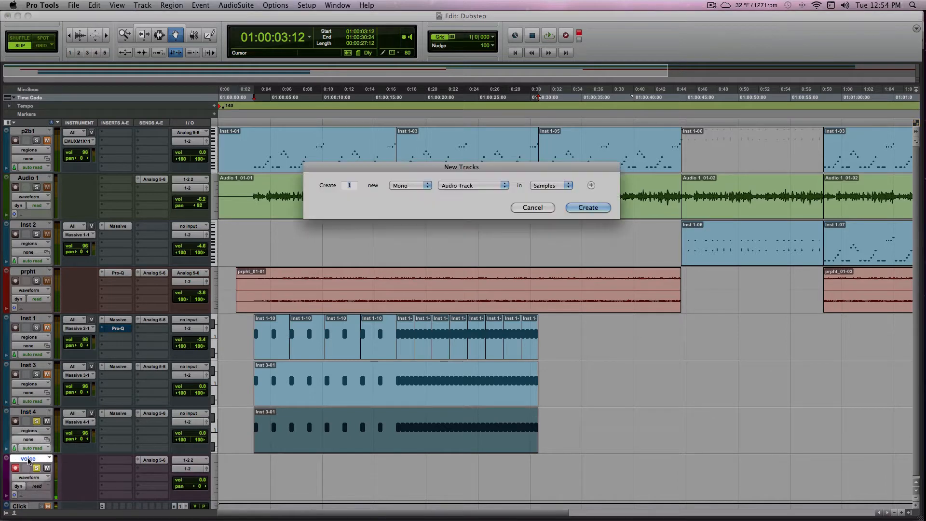
Create Aux Input track Aux 1 above voice and route Inst 4's send to Analog 5-6
left_click(472, 186)
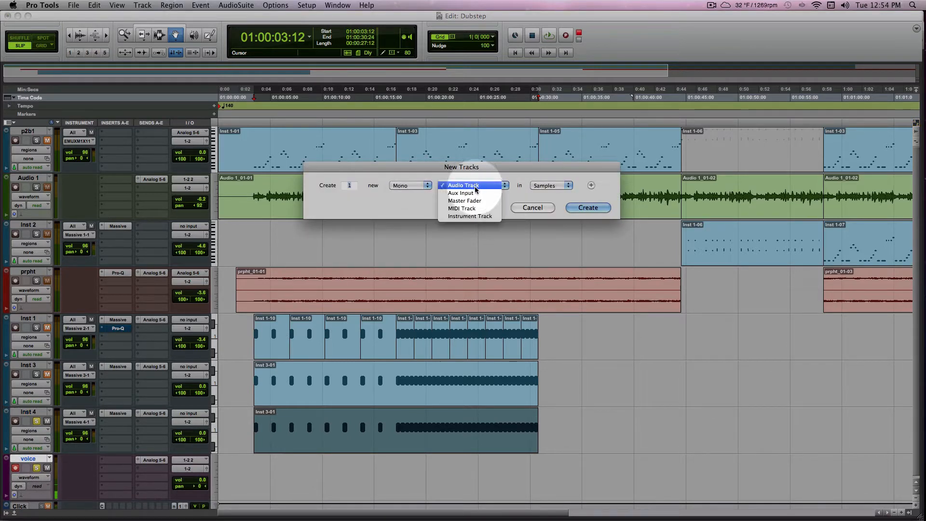
left_click(588, 208)
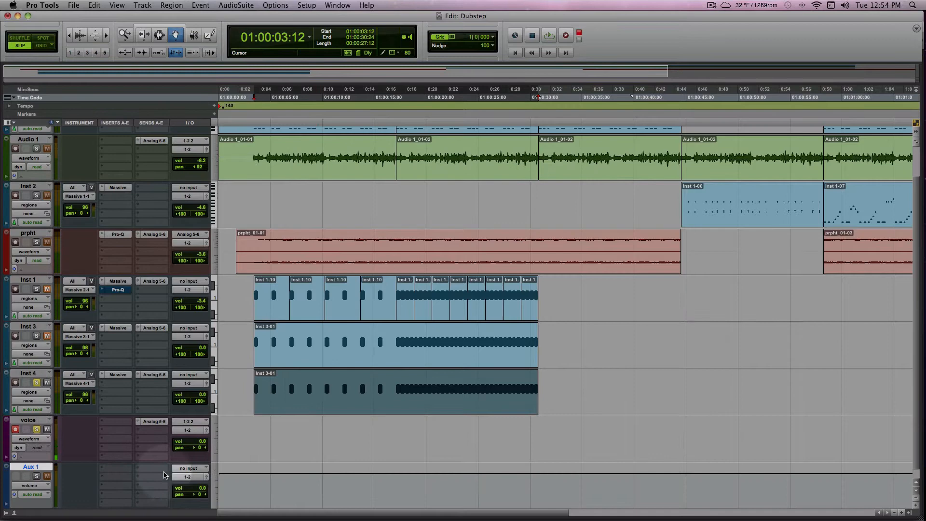
left_click(189, 468)
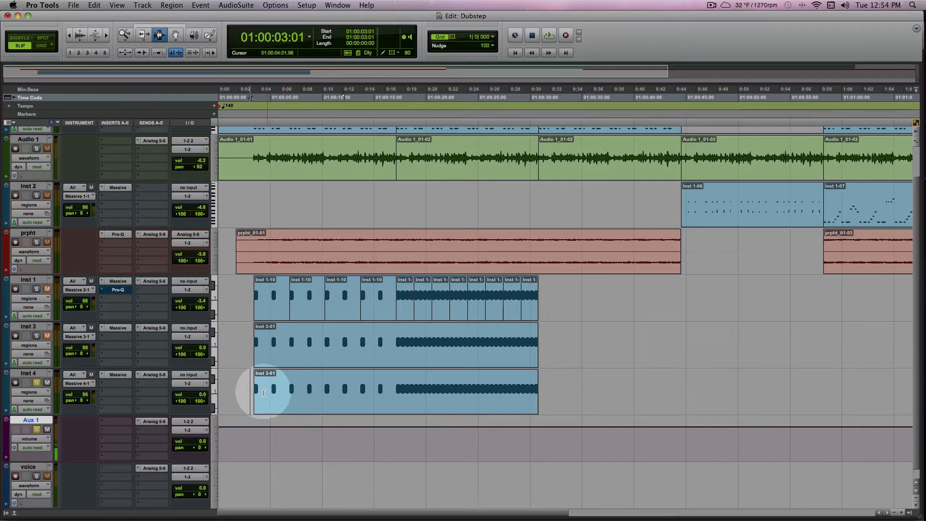
left_click(548, 34)
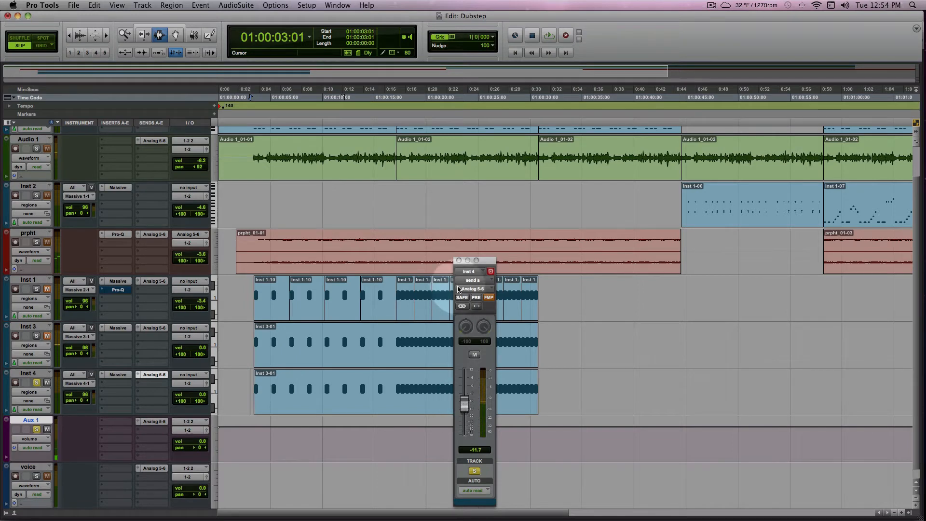
left_click(117, 375)
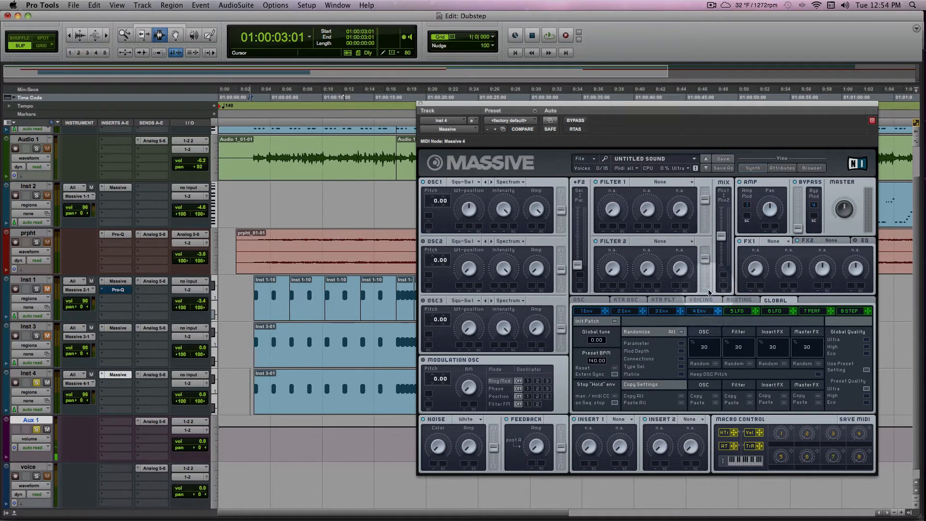
mouse_move(749, 207)
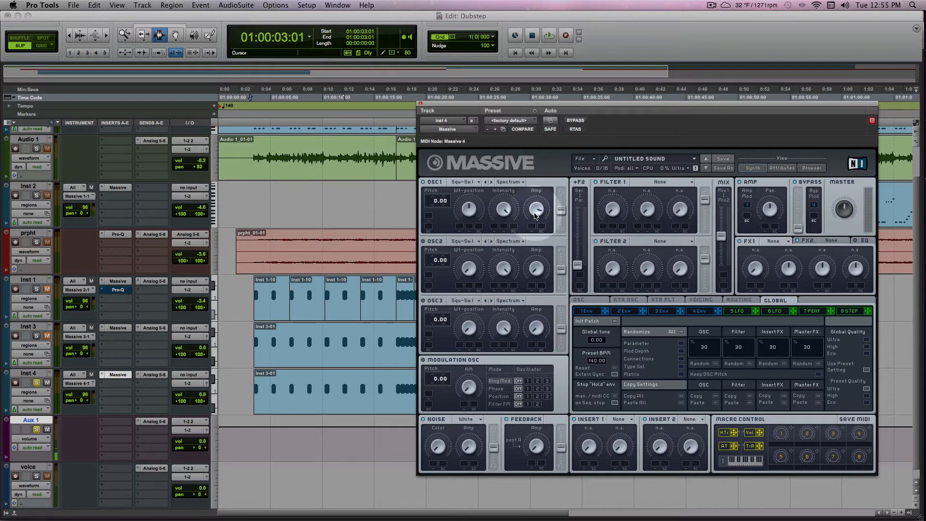
Turn Massive's OSC1 Amp knob and show the 1 Env controls
left_click(548, 35)
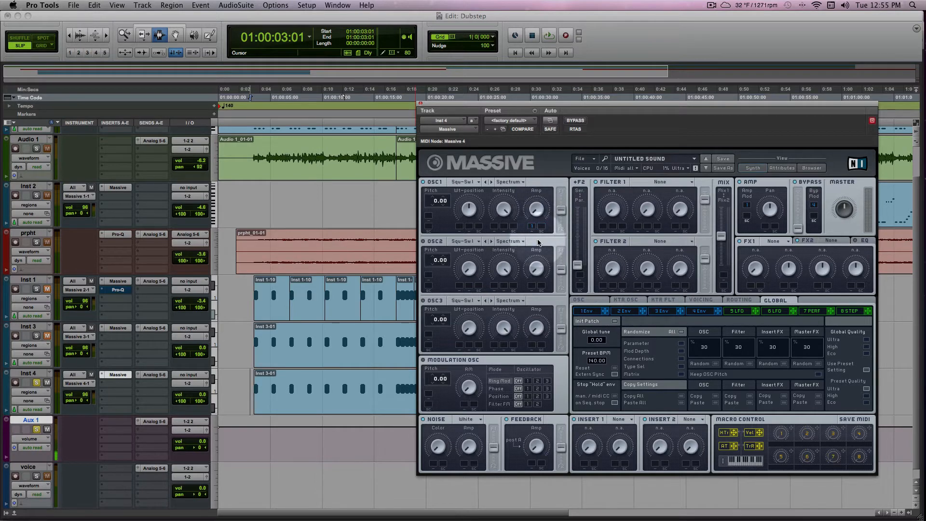
left_click(587, 310)
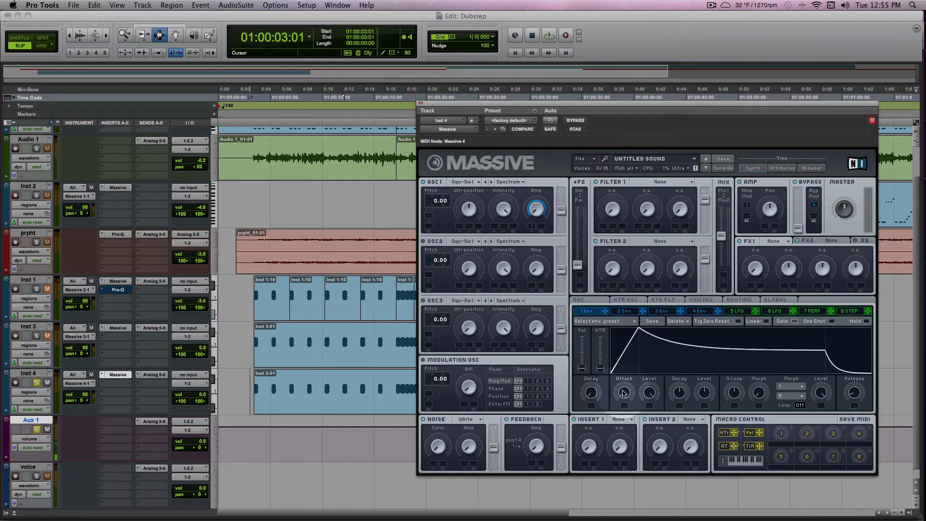
Set 1 Env Attack, Decay and Level for a fast attack and no sustain
left_click(548, 36)
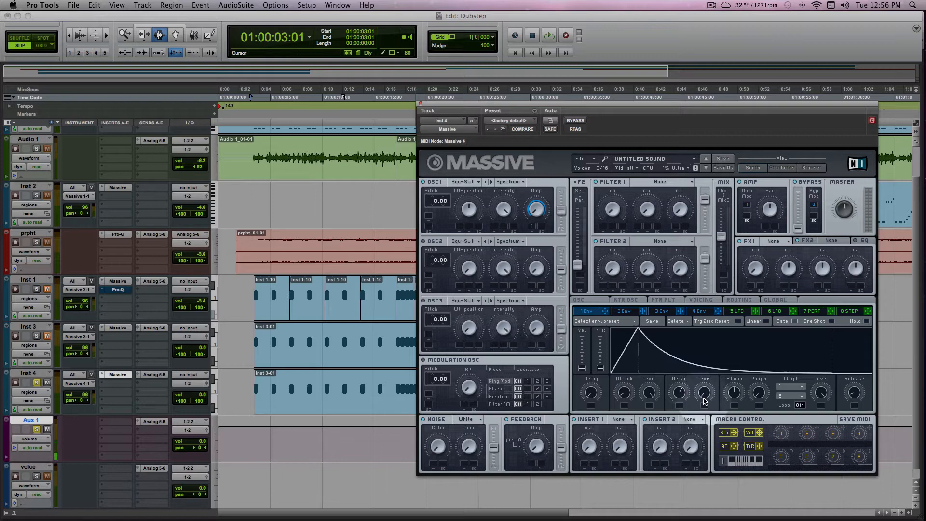
left_click(549, 35)
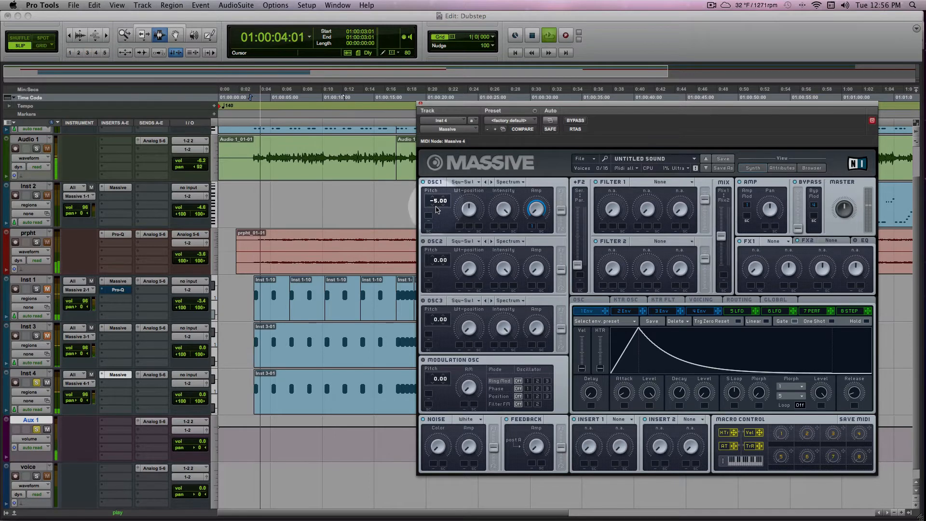
Drag the OSC1 Pitch field down in two moves until it reads -18.00
left_click_drag(438, 200, 437, 218)
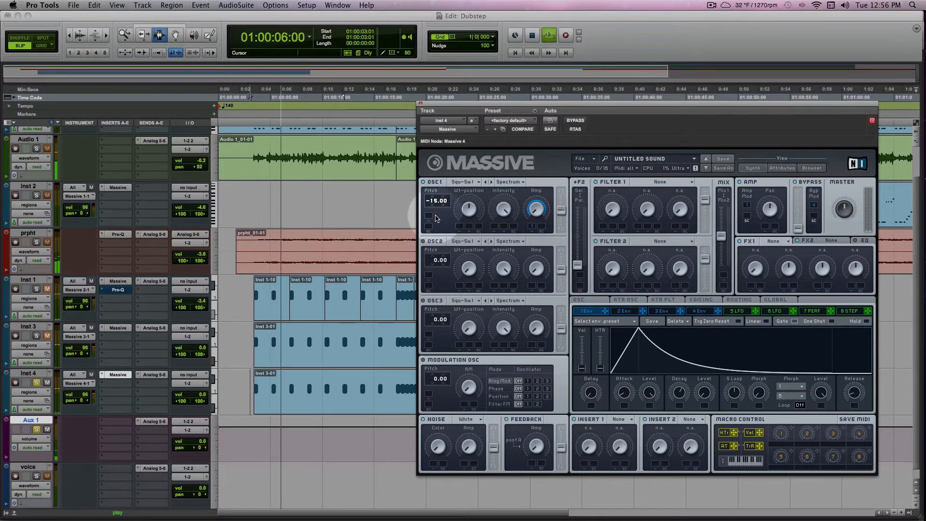
left_click_drag(437, 200, 437, 213)
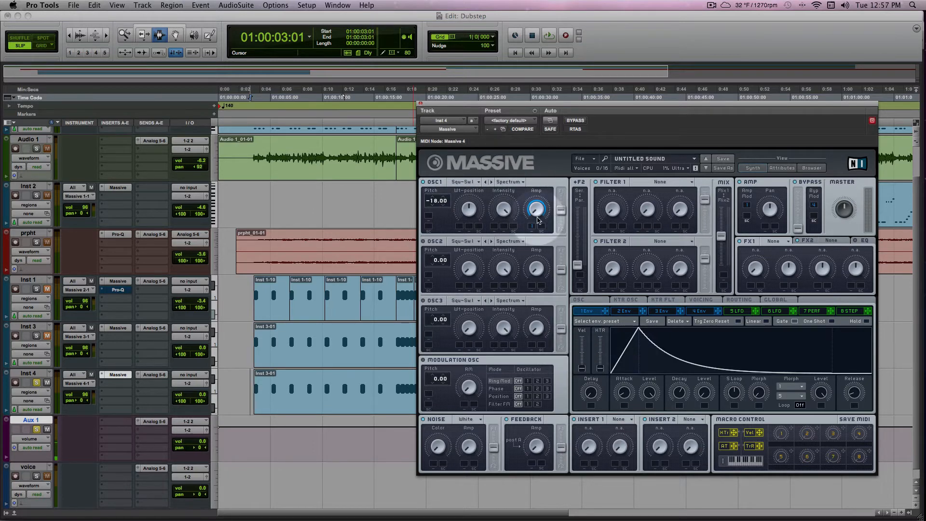
mouse_move(436, 205)
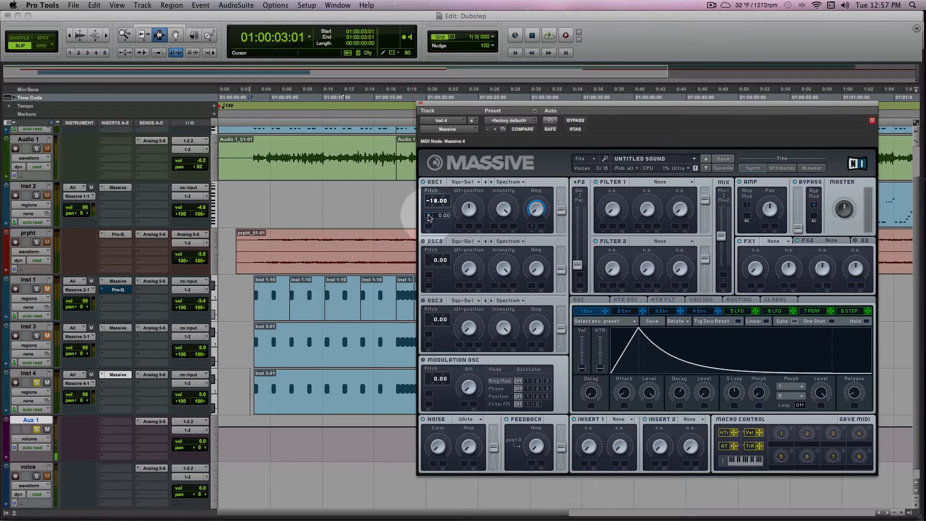
Modulate OSC1 Pitch with 2 Env at depth 48.50 and shorten its Decay
left_click(624, 310)
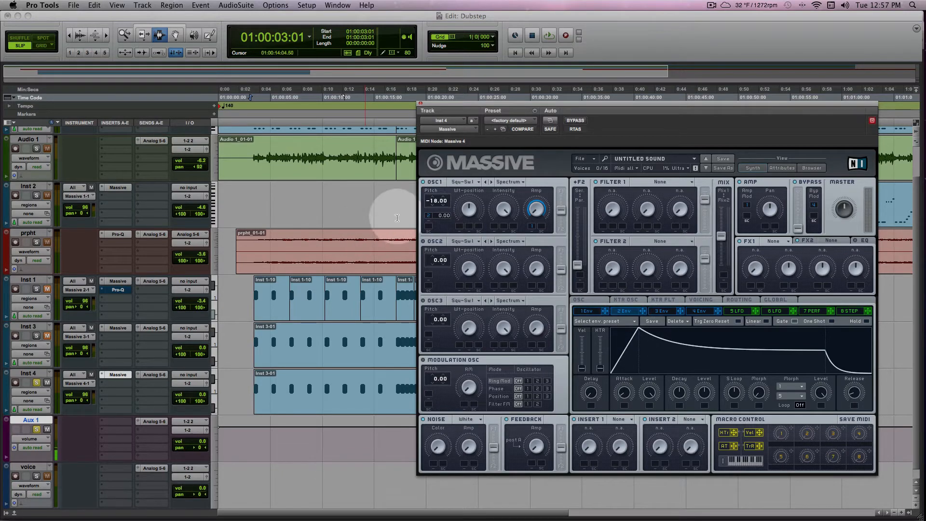
left_click_drag(440, 215, 440, 220)
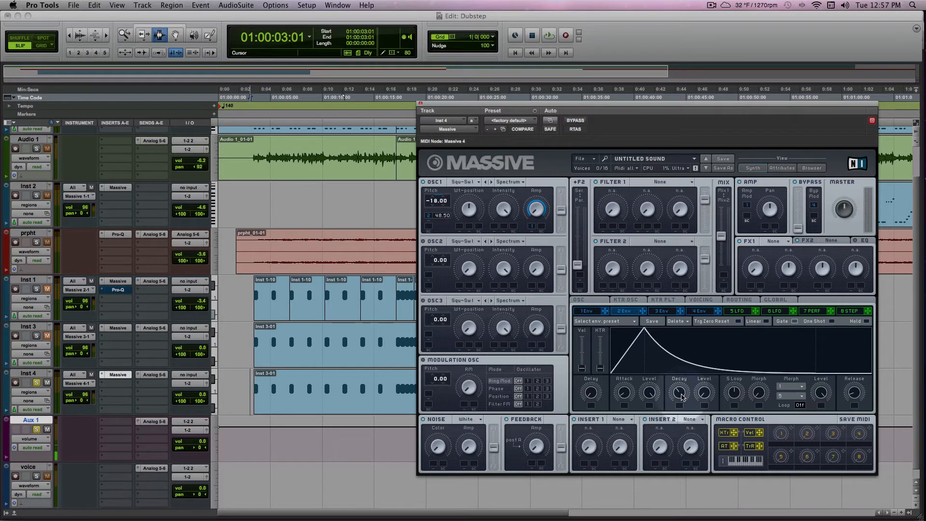
left_click(549, 35)
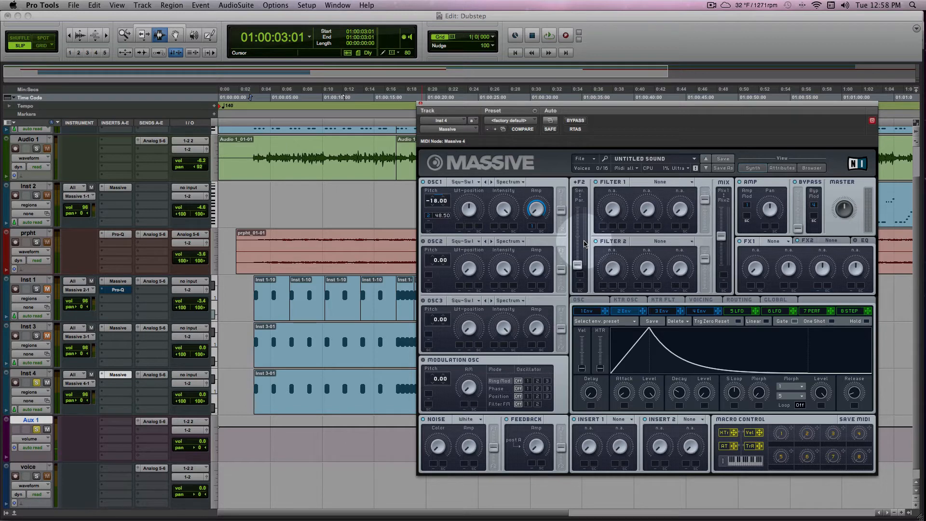
mouse_move(580, 267)
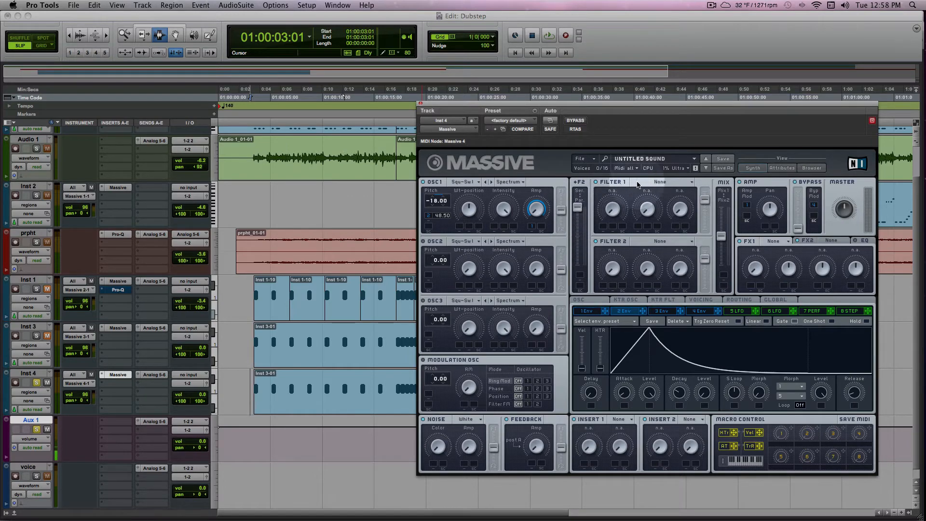
Set Filter 1 to Lowpass 4, drive its Cutoff with 3 Env, and shorten 3 Env Decay
left_click(672, 182)
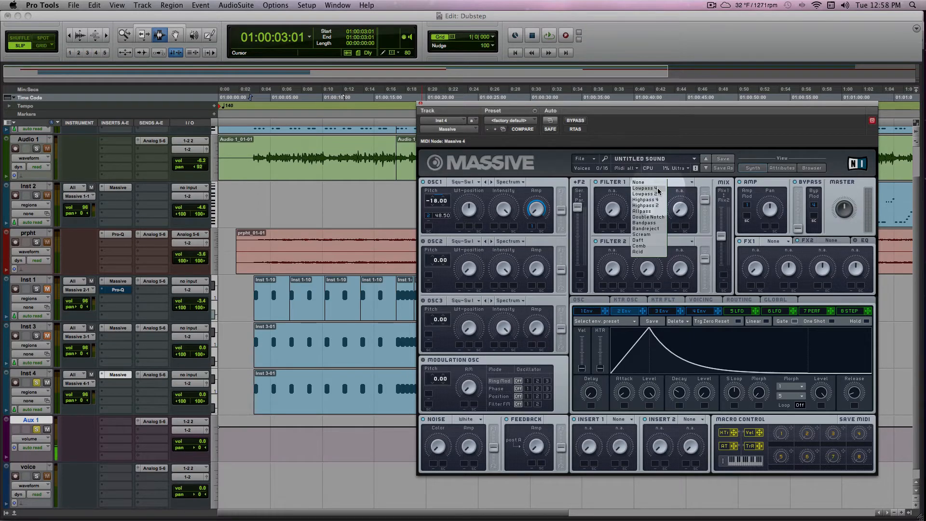
left_click(645, 188)
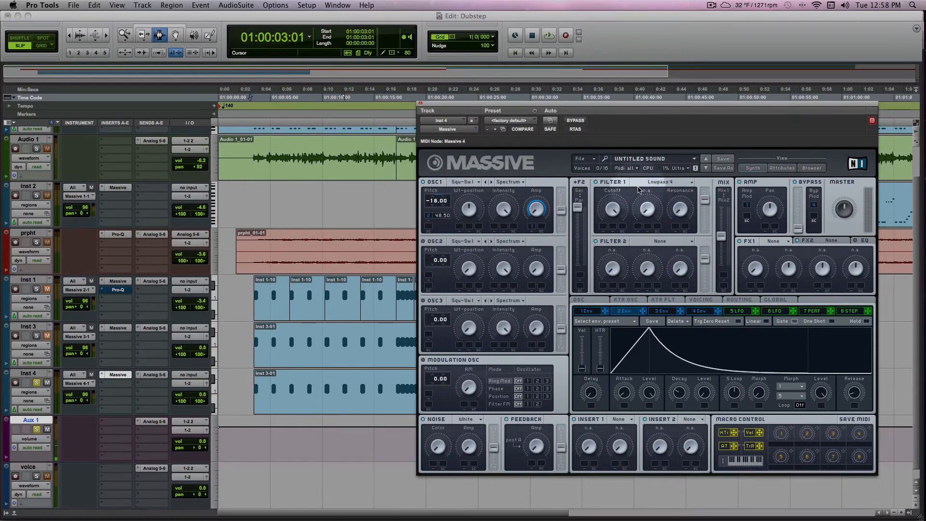
left_click(548, 35)
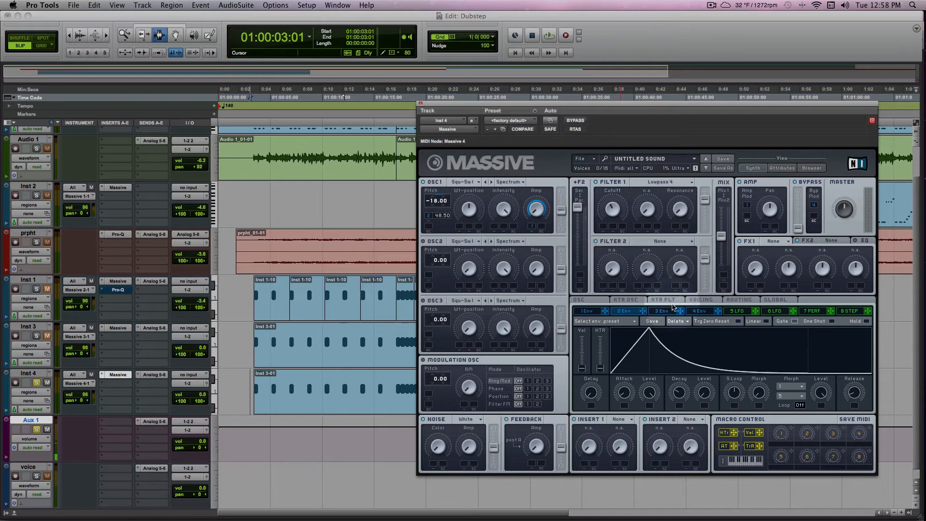
left_click(662, 311)
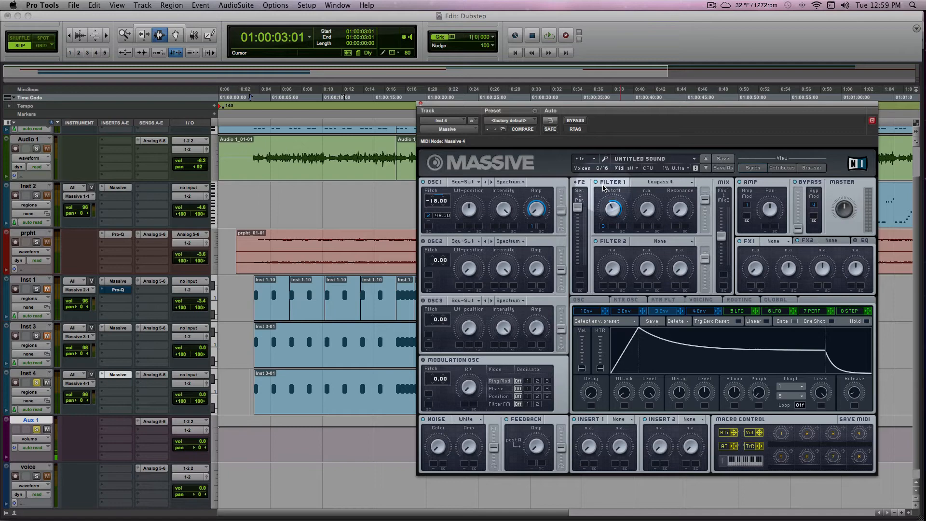
mouse_move(704, 394)
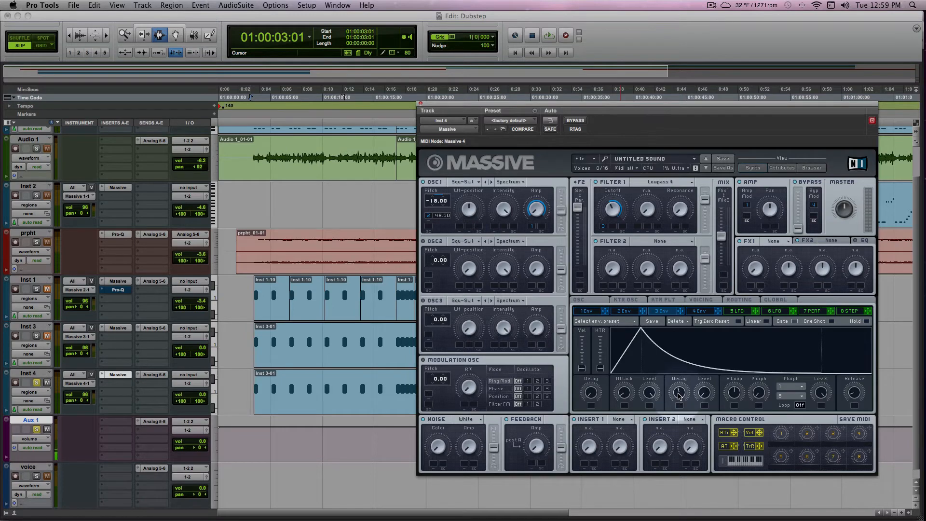
left_click(548, 35)
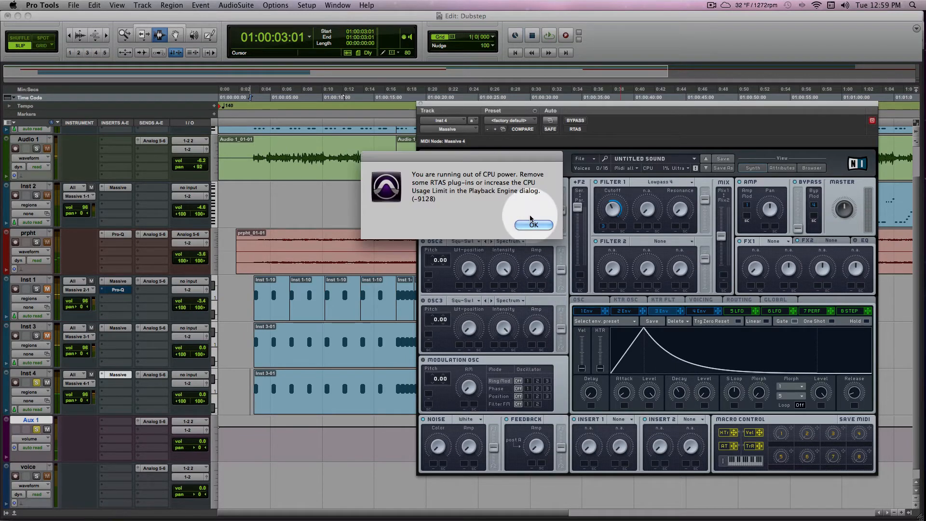
Dismiss the CPU warning and set the Playback Engine CPU Usage Limit to 85%
left_click(534, 225)
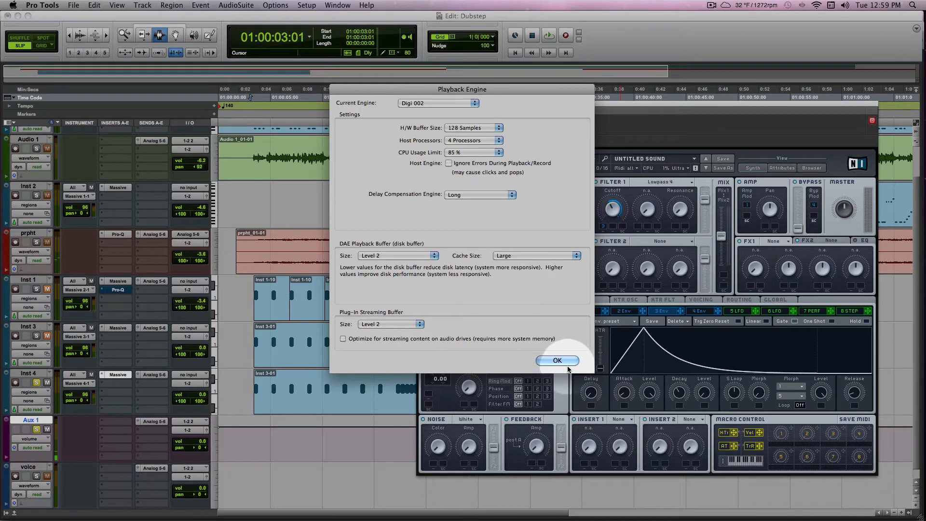
left_click(557, 361)
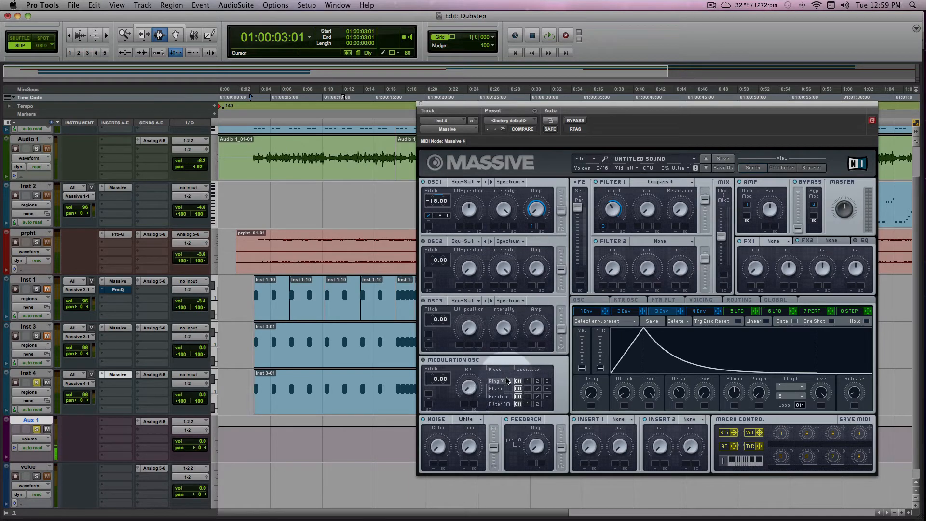
mouse_move(440, 451)
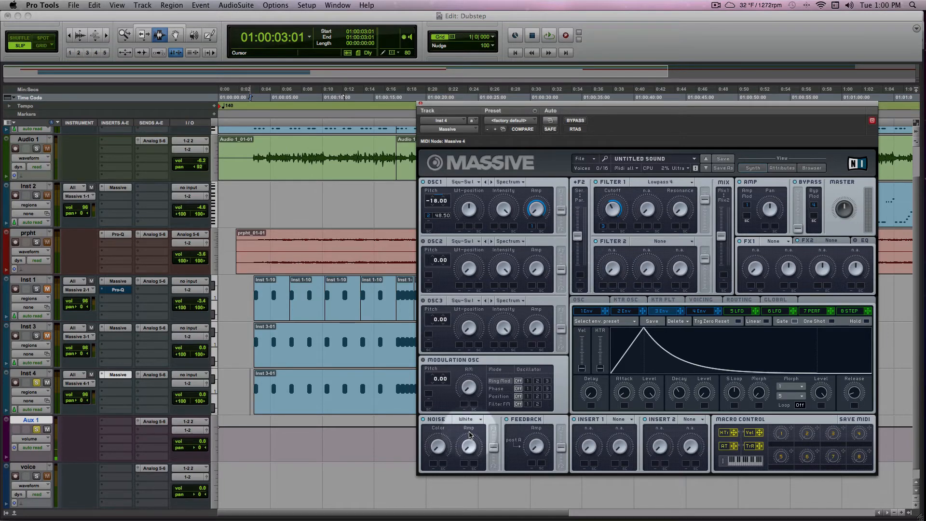
mouse_move(562, 211)
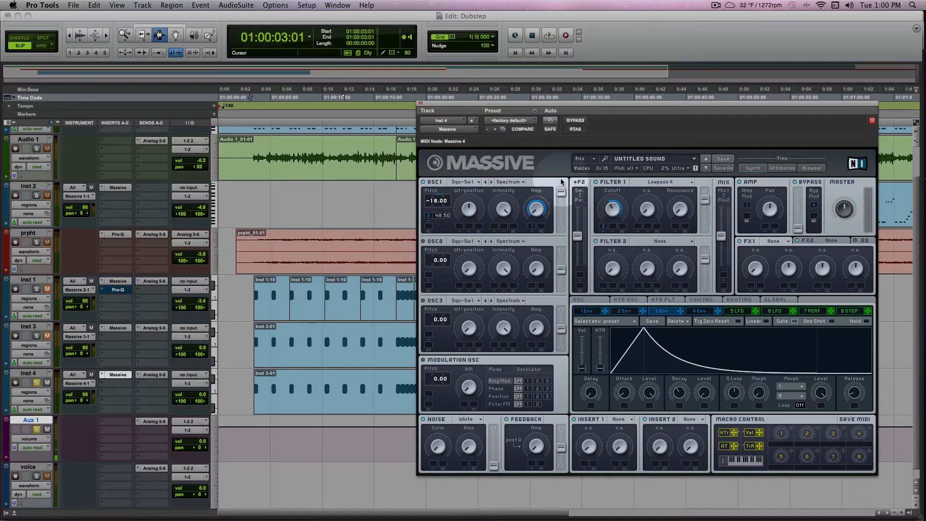
Turn up the Amp knob for White noise in Massive's Noise section
left_click(548, 35)
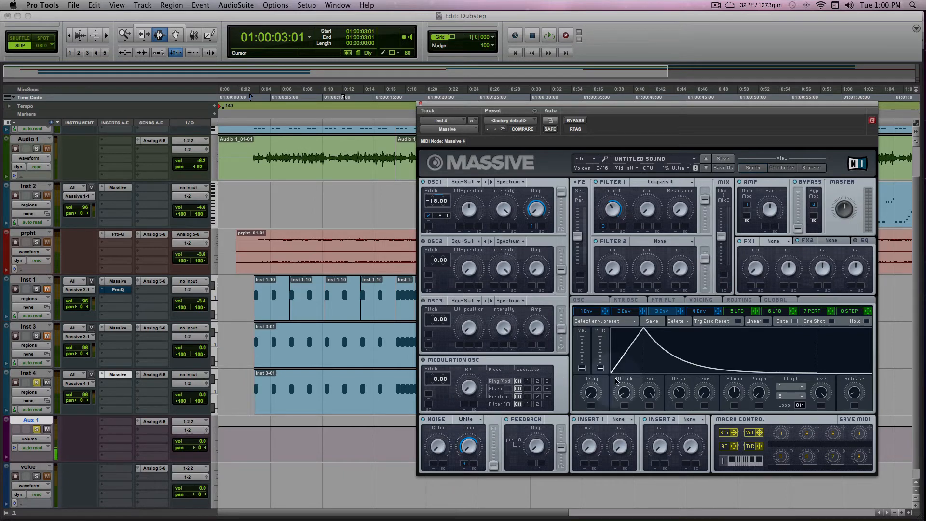
Shorten the Decay of Massive's fourth envelope controlling the noise level
left_click(698, 311)
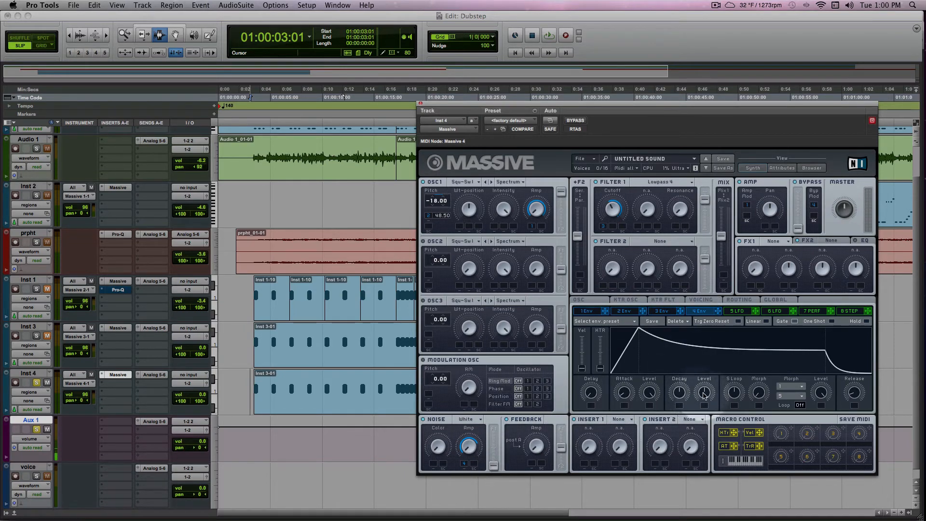
left_click_drag(678, 390, 678, 405)
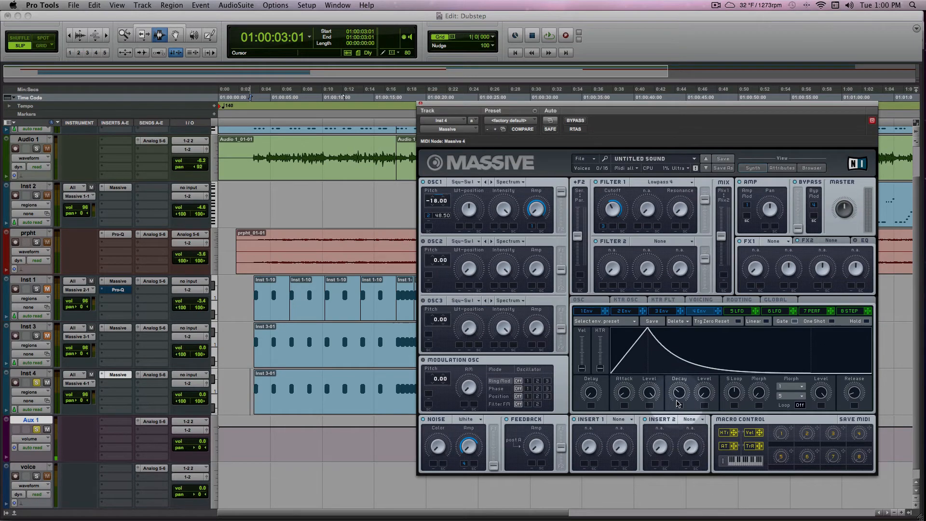
left_click(548, 35)
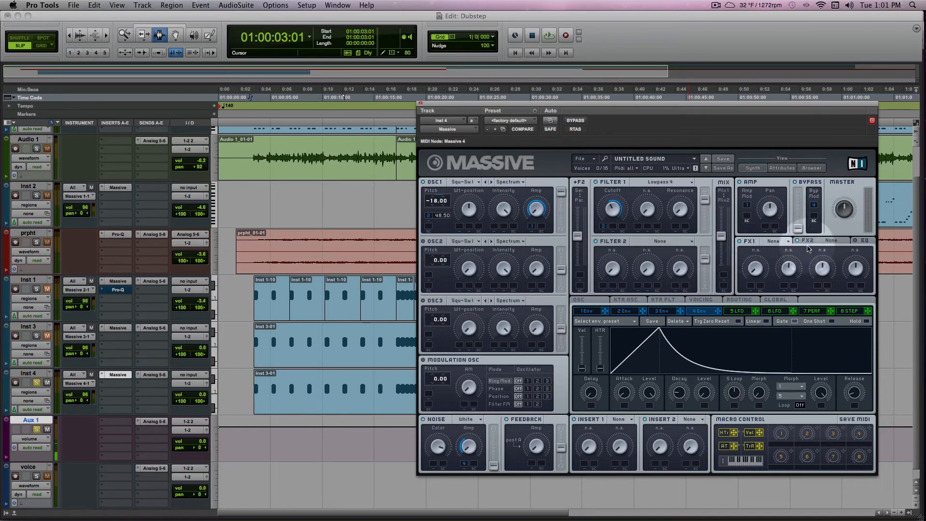
Activate Massive's EQ effect, adjust its Frequency and boost the Low Shelf
left_click(853, 240)
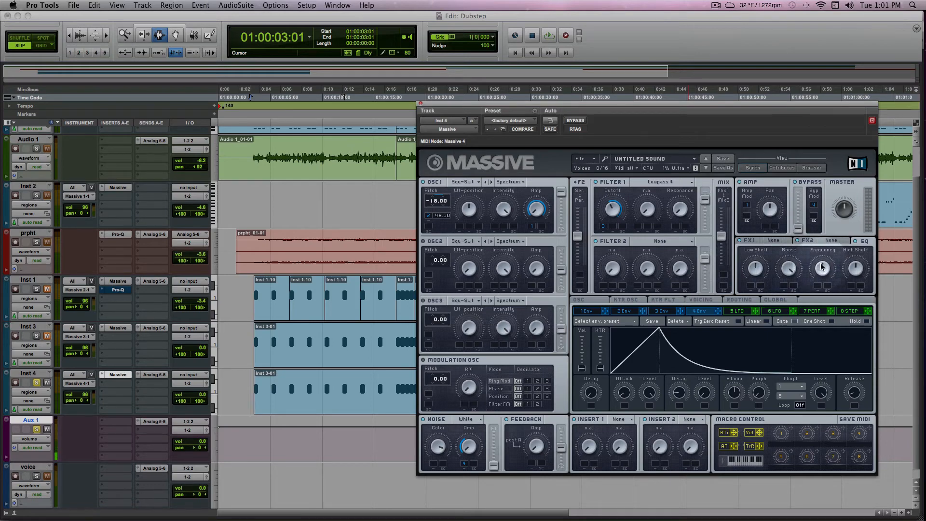
left_click(548, 36)
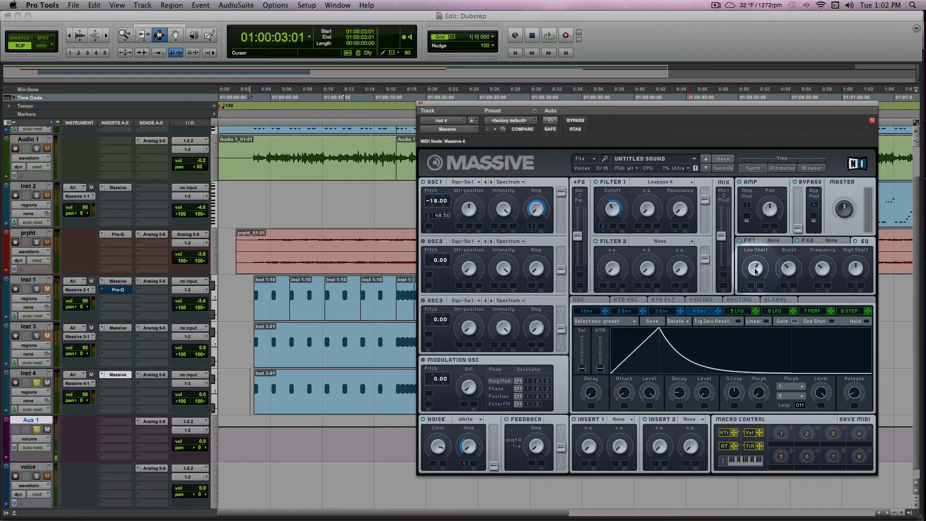
left_click(548, 36)
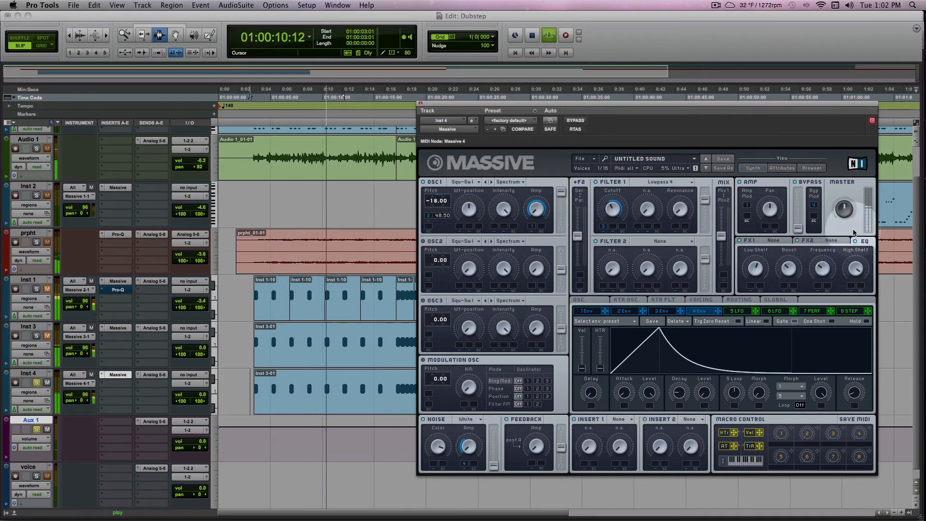
Switch the Massive noise Color from White to Brown
left_click(472, 419)
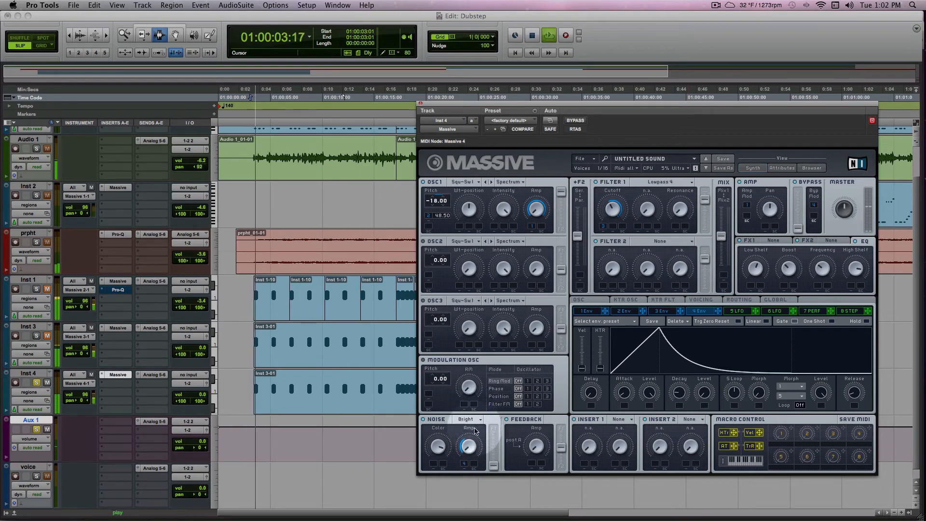
left_click(467, 419)
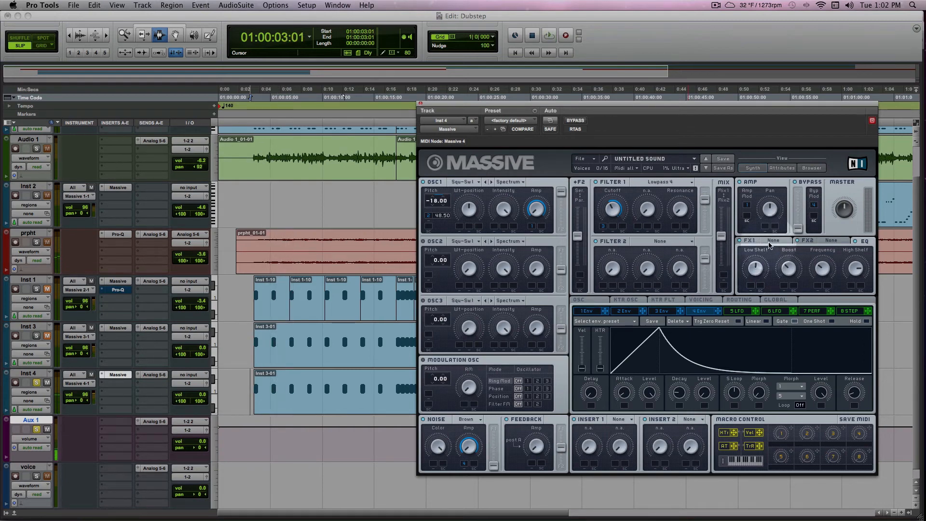
Load Small Reverb into Massive's FX1 slot and adjust its Size and Density
left_click(775, 241)
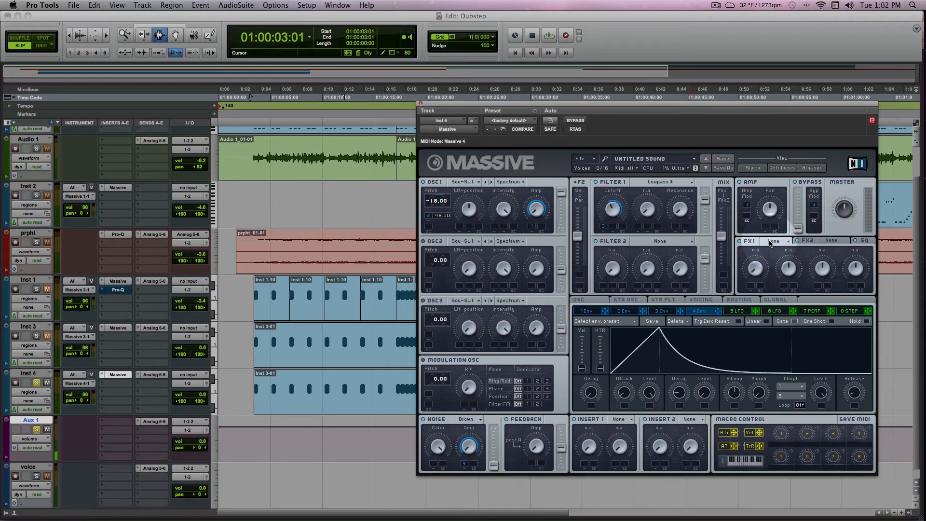
left_click(774, 241)
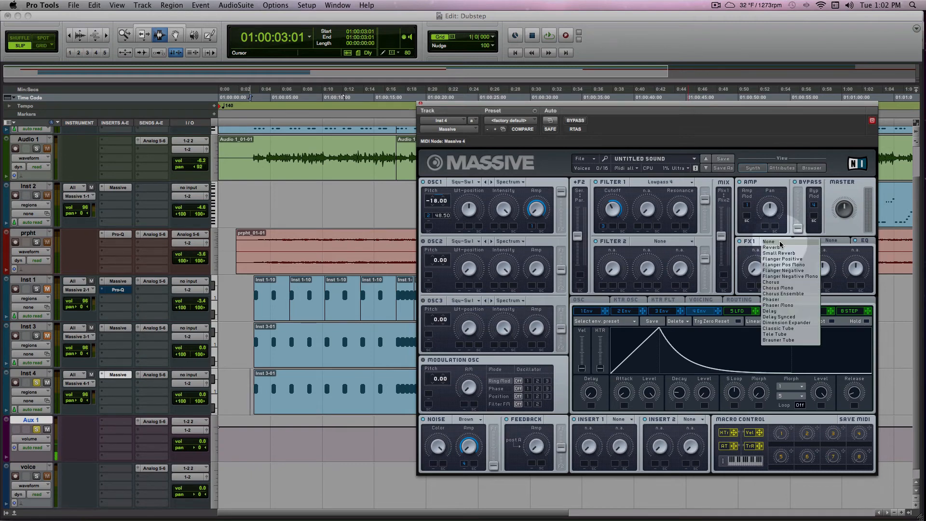
mouse_move(785, 253)
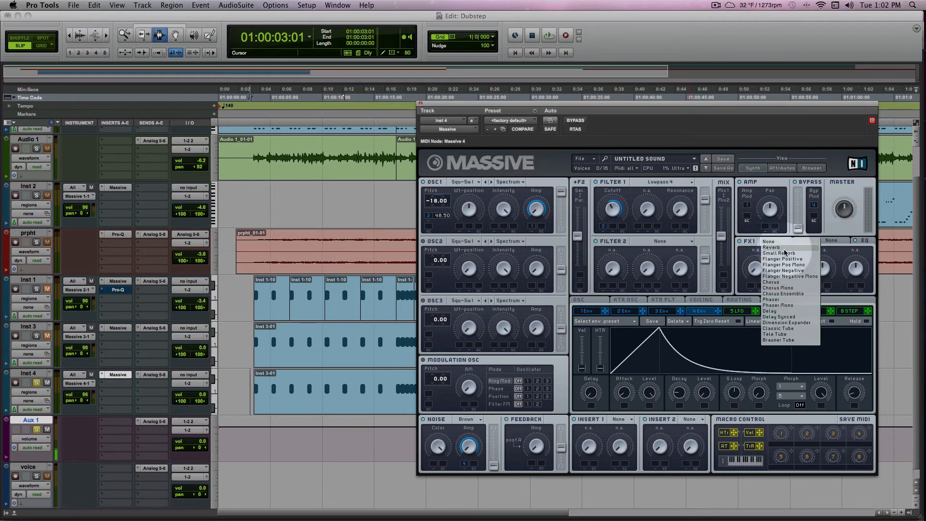
left_click(771, 248)
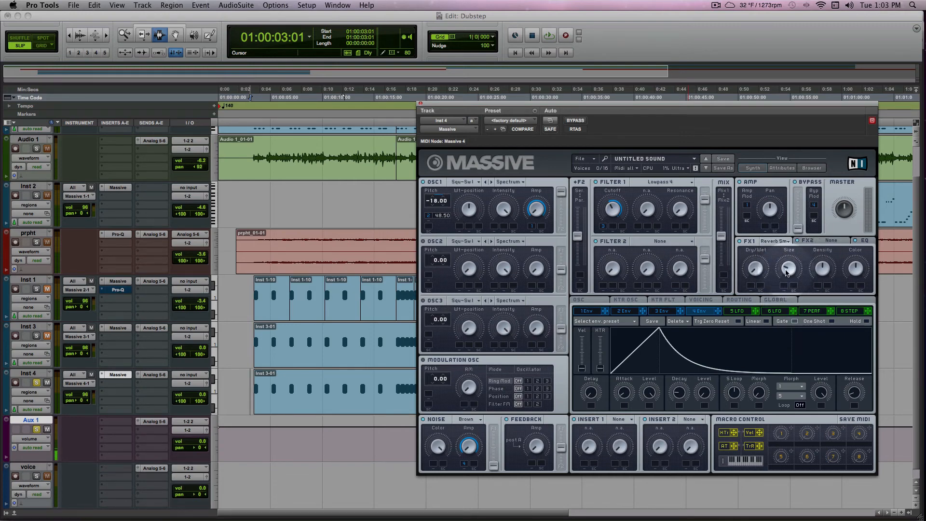
left_click(549, 35)
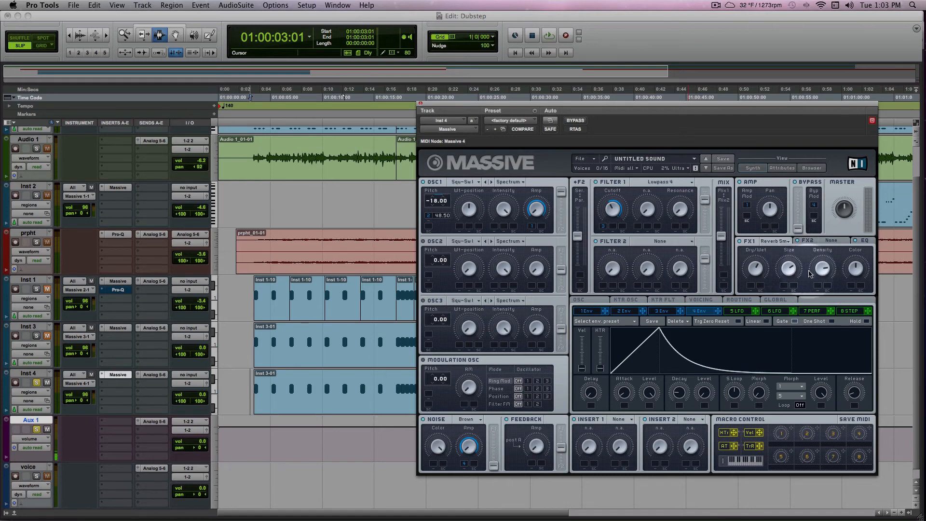
left_click(549, 35)
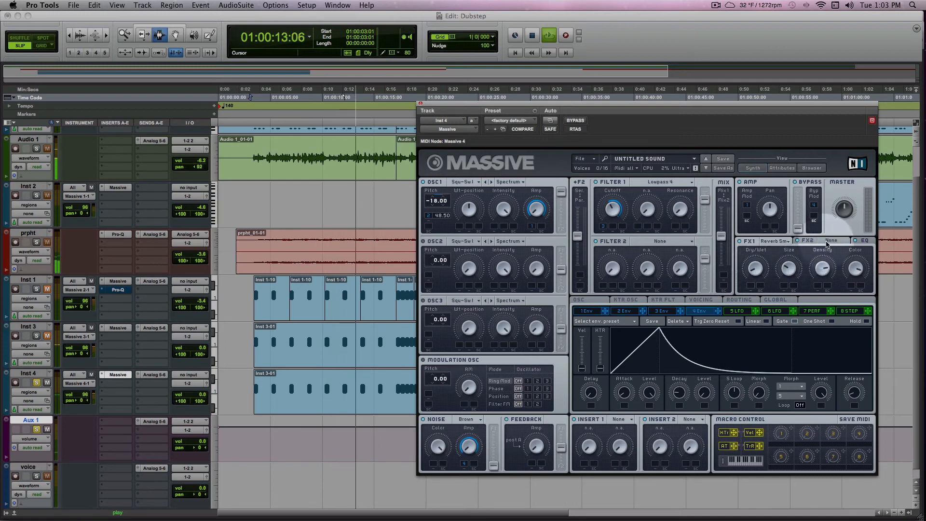
Set Massive's Insert 1 to the Clip effect
left_click(832, 240)
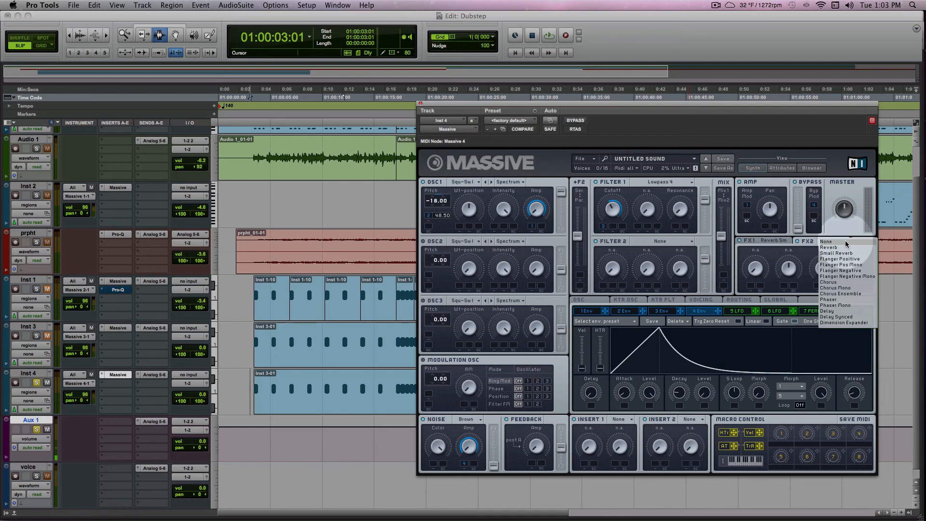
left_click(826, 241)
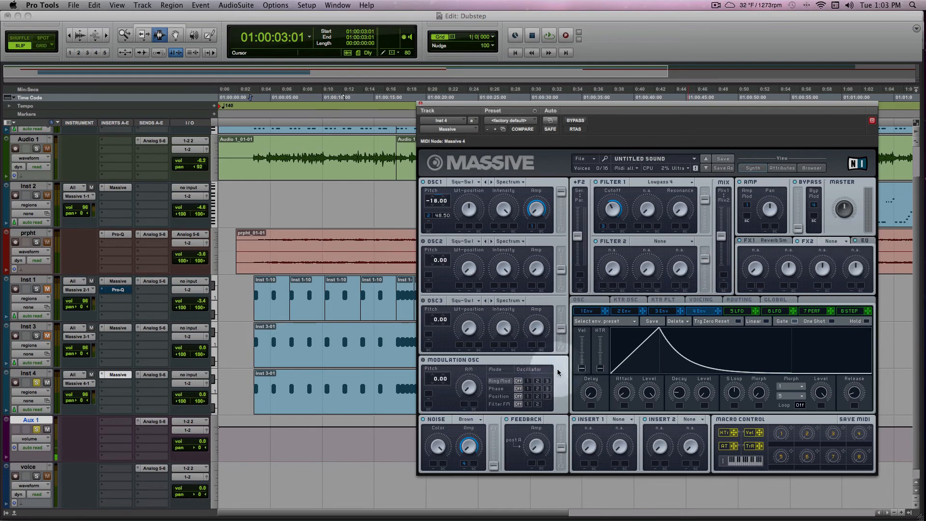
left_click(622, 419)
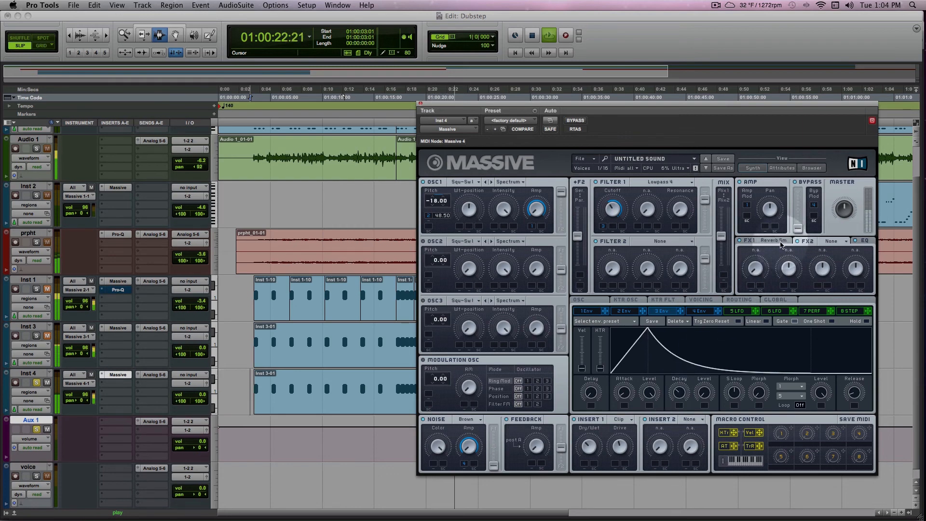
left_click(748, 240)
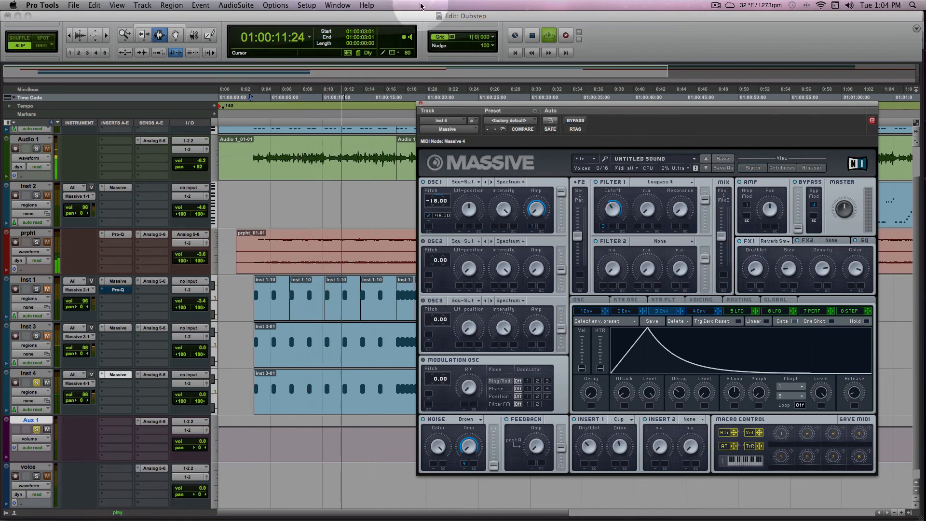
Close Massive and raise Inst 4's send level to about -7.8 dB
left_click(871, 120)
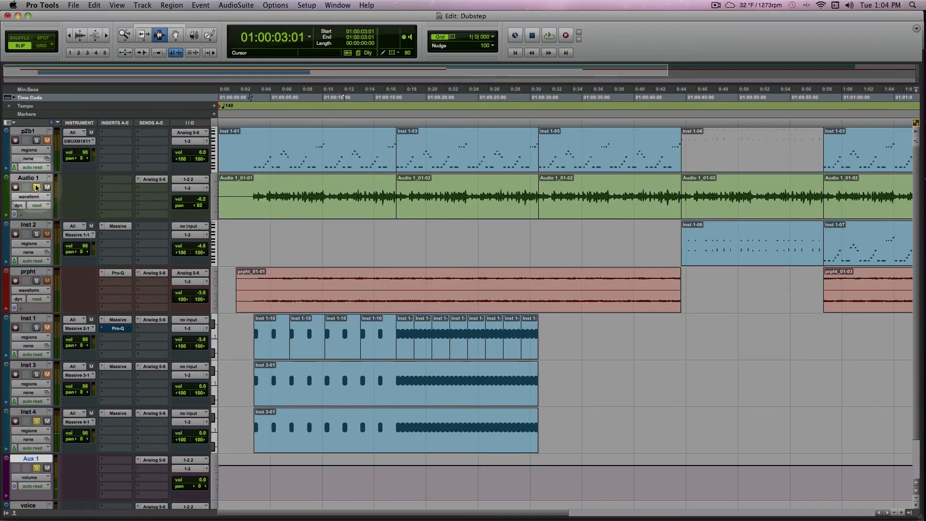
left_click(275, 428)
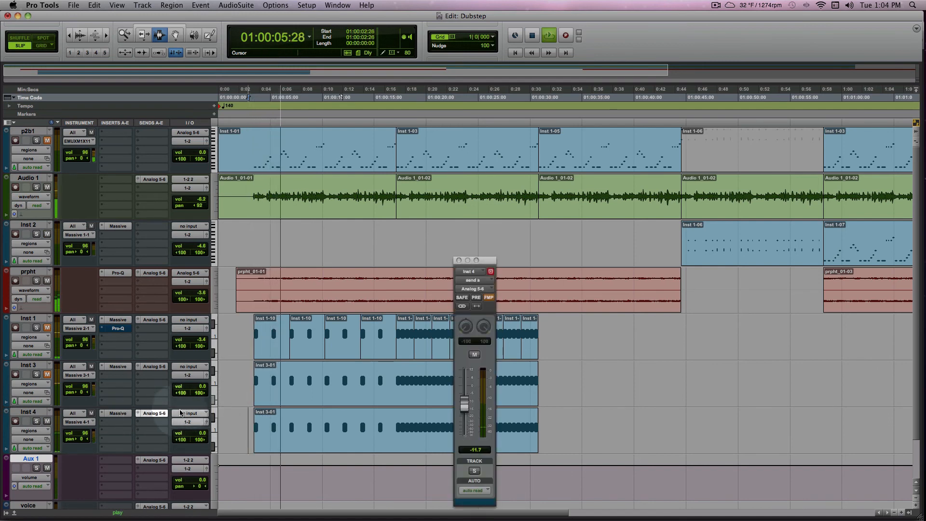
left_click_drag(464, 407, 464, 402)
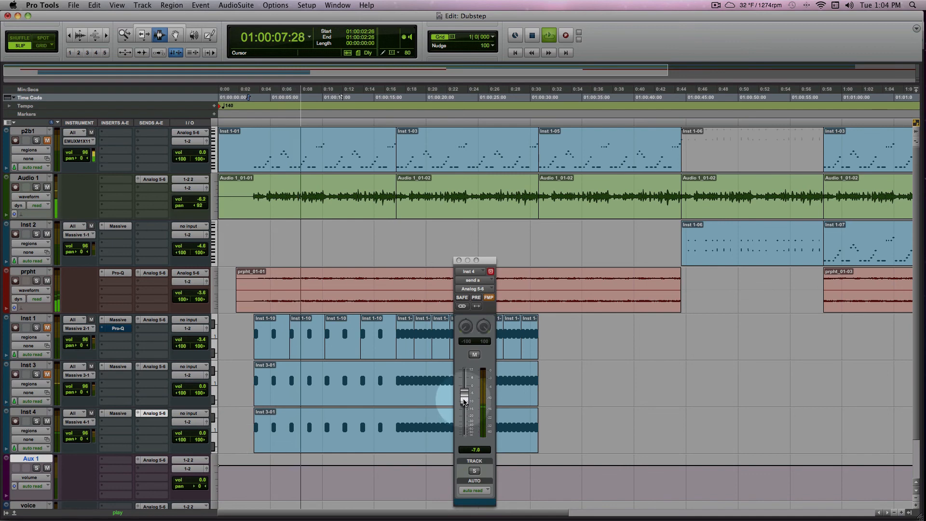
left_click_drag(465, 402, 466, 391)
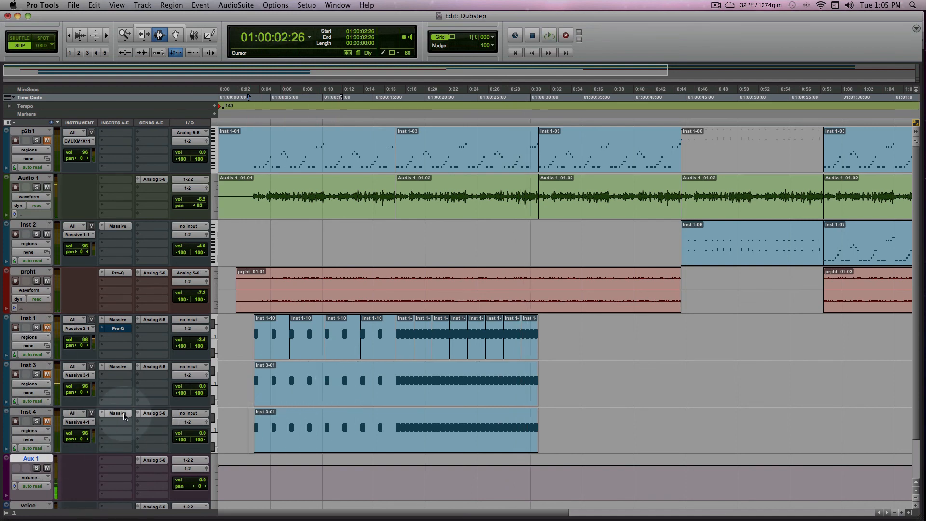
Reopen the Massive plug-in window from Inst 4's insert
left_click(114, 413)
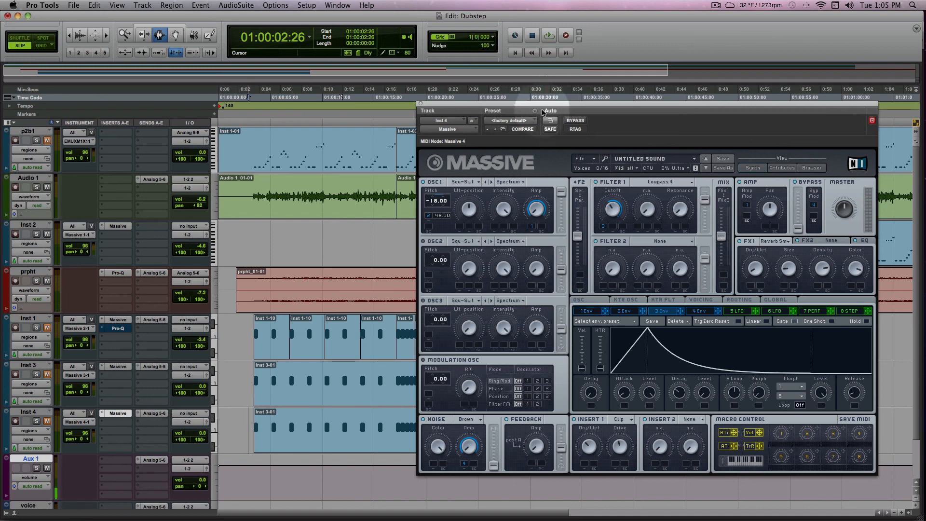
mouse_move(653, 163)
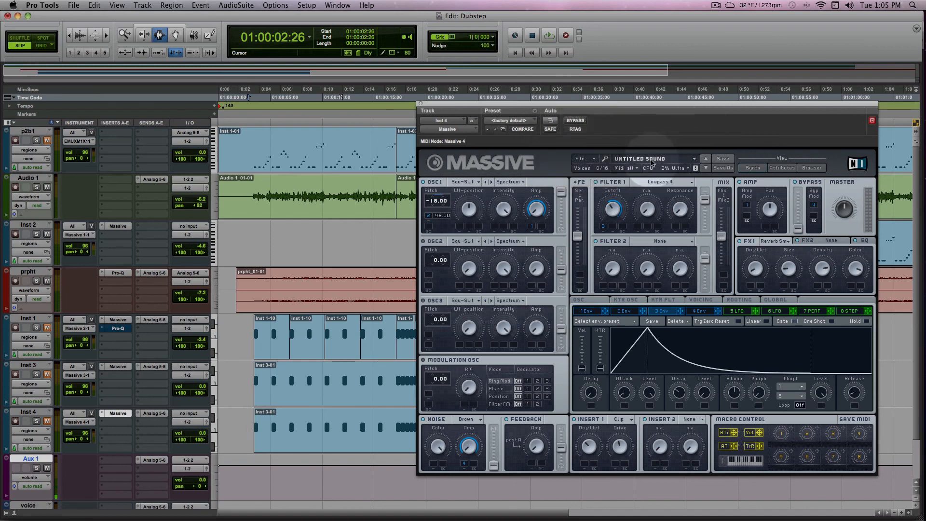
Save the Massive patch as a preset named 'Kick drum' via File > Save As
left_click(583, 158)
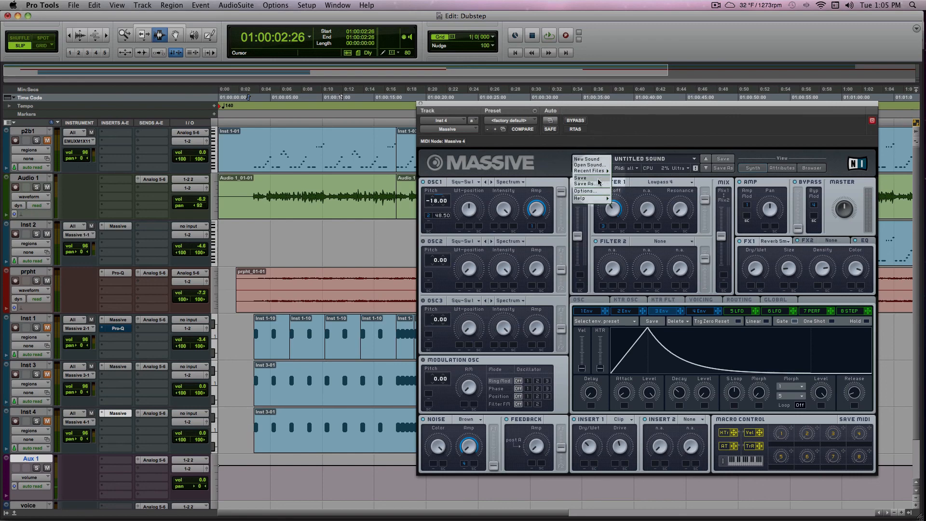
left_click(586, 184)
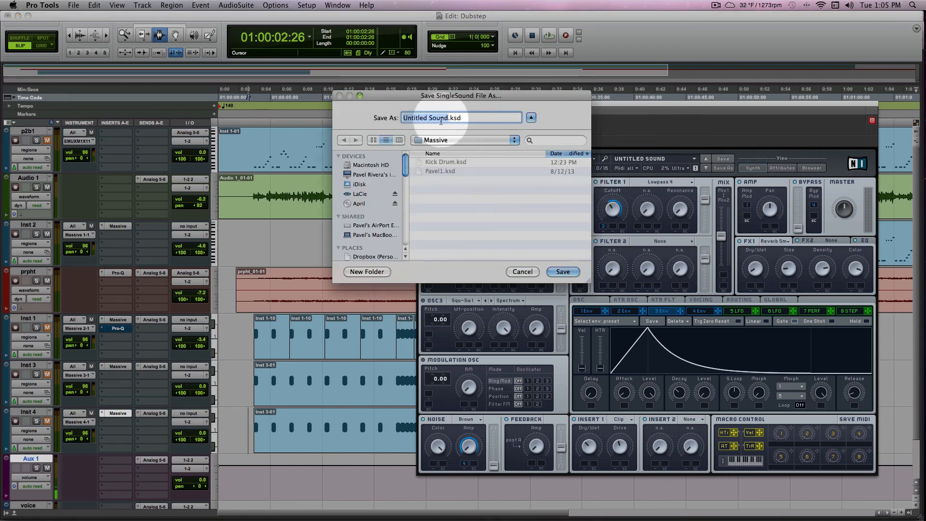
type("Kick drum .ksd")
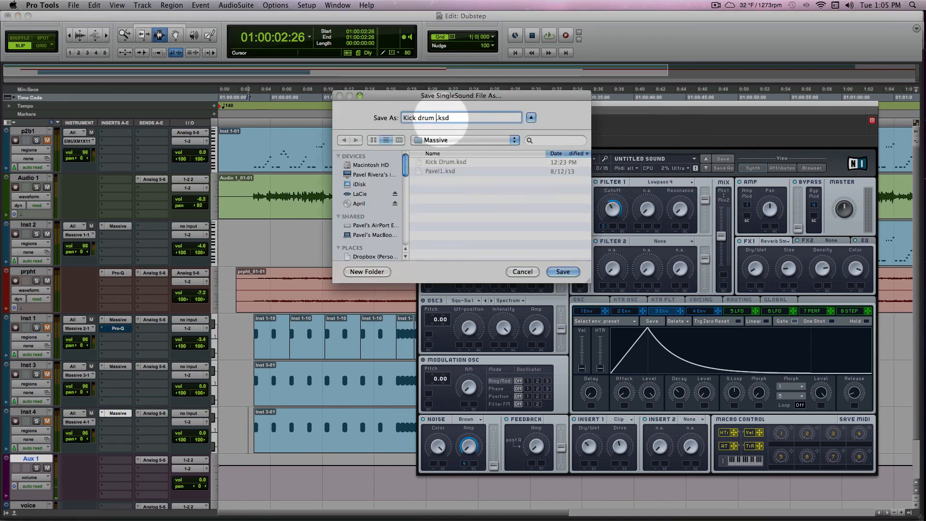
left_click(563, 271)
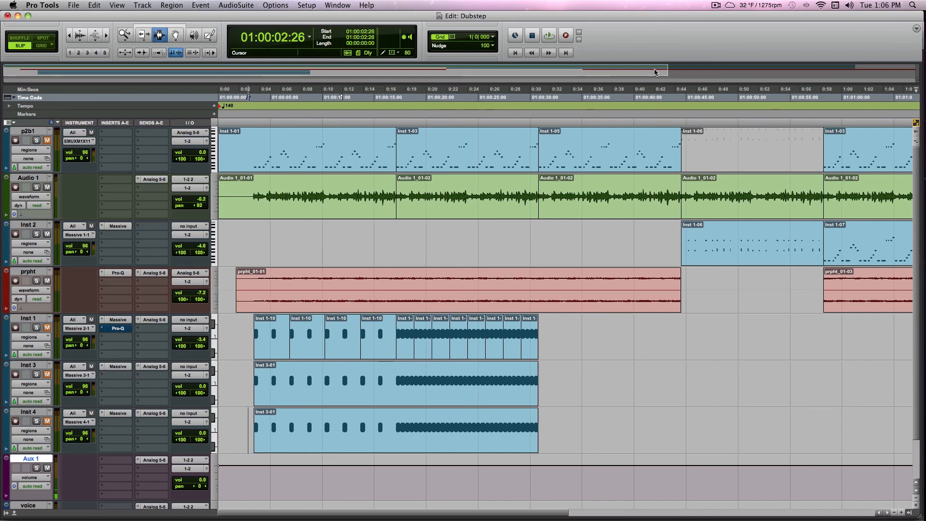
mouse_move(653, 85)
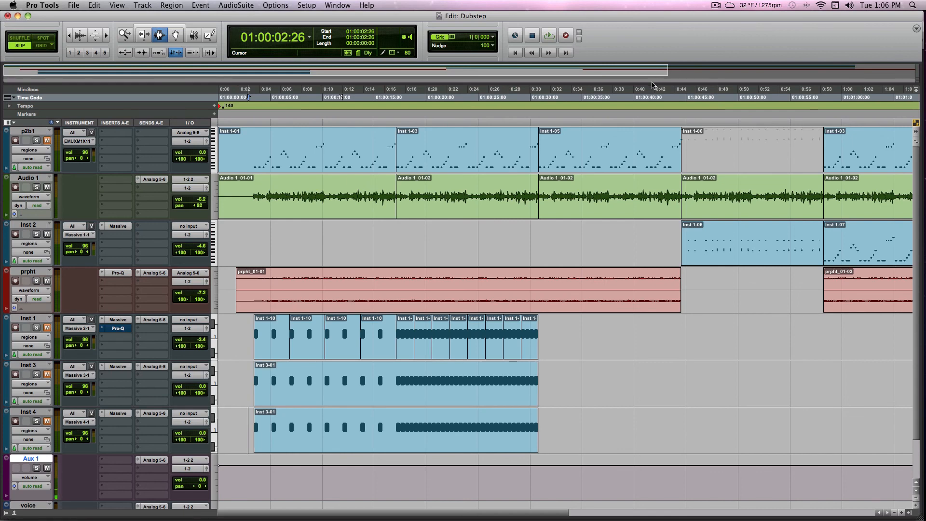